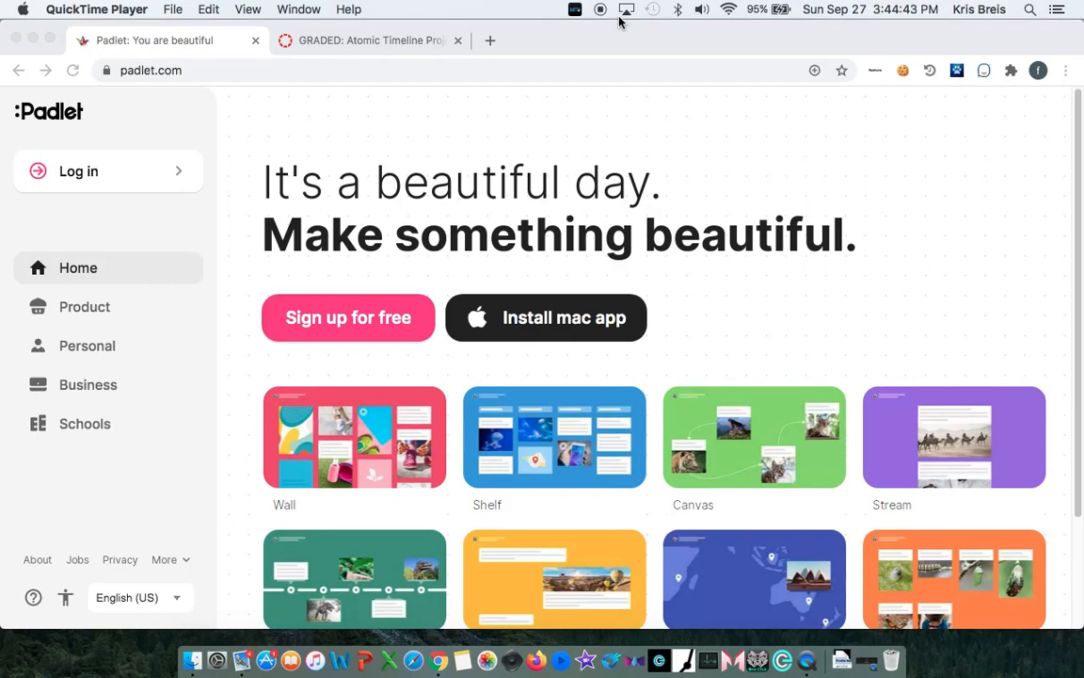
mouse_move(376, 343)
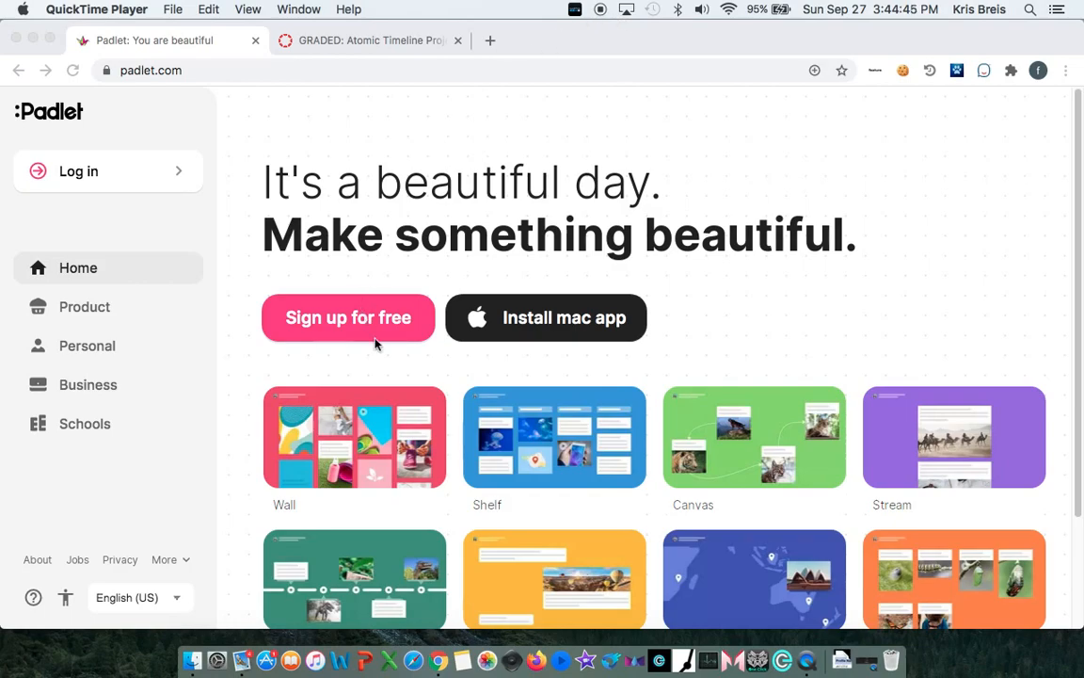
- Sign up for Padlet with a Microsoft account and land on the padlet dashboard
click(348, 317)
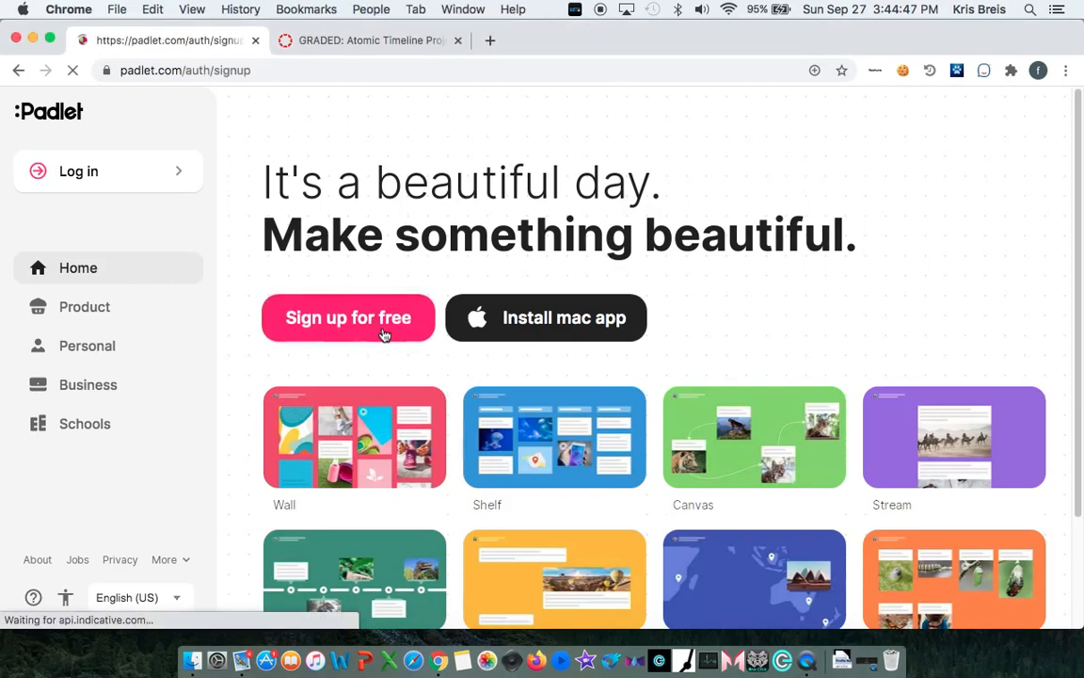
click(348, 316)
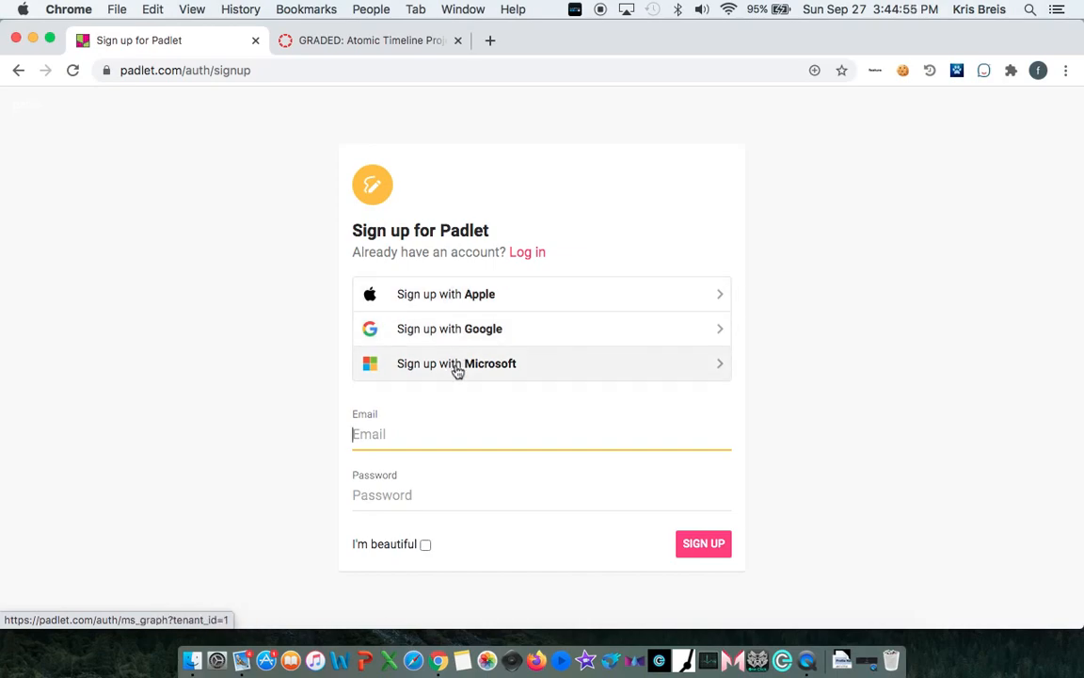
click(455, 363)
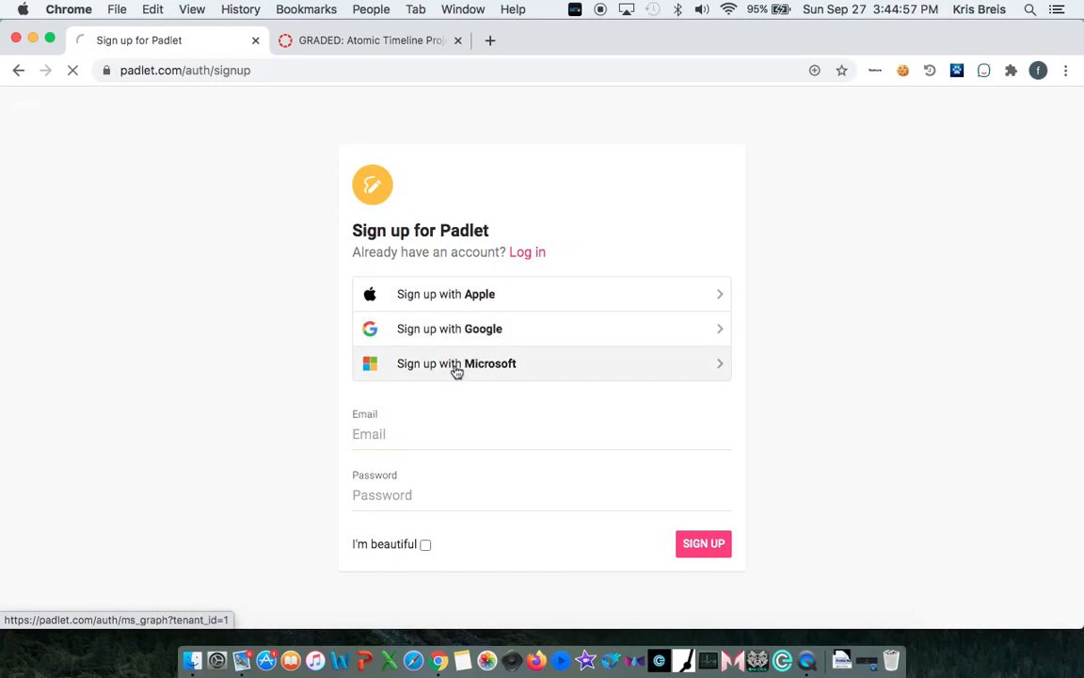
click(455, 363)
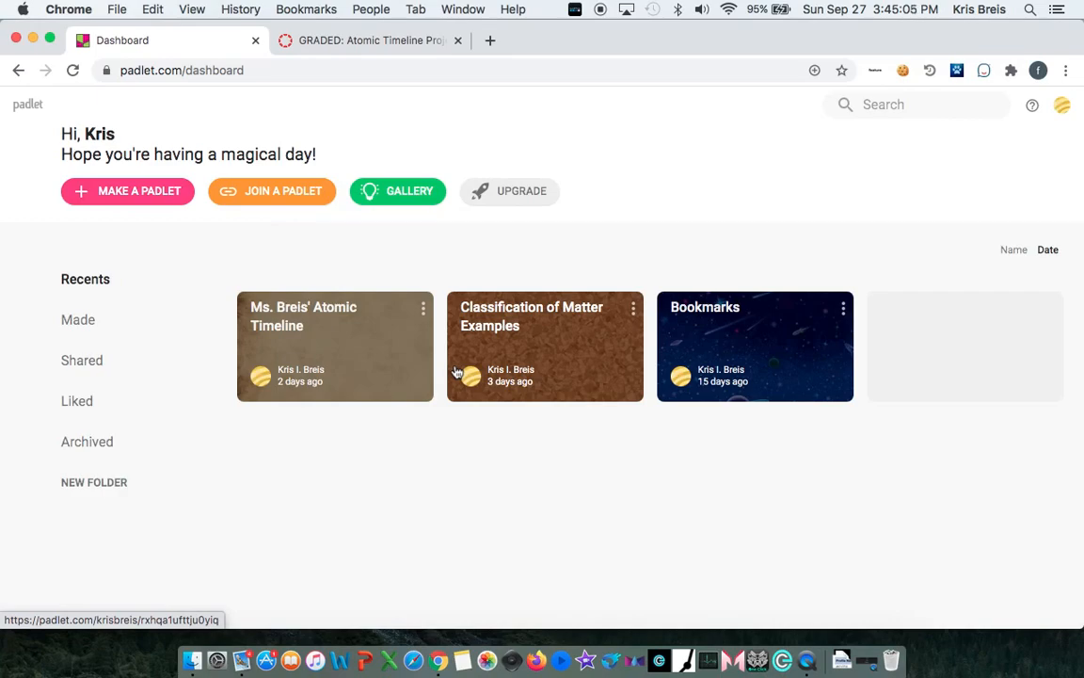
mouse_move(147, 194)
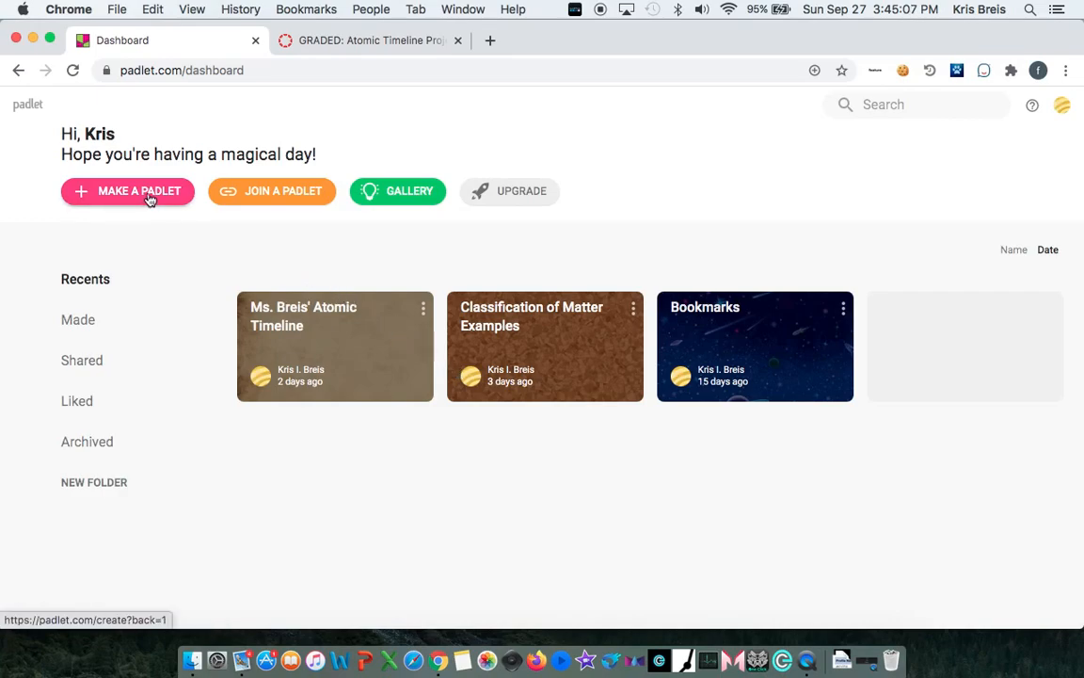
- Make a new padlet using the Timeline layout
click(137, 192)
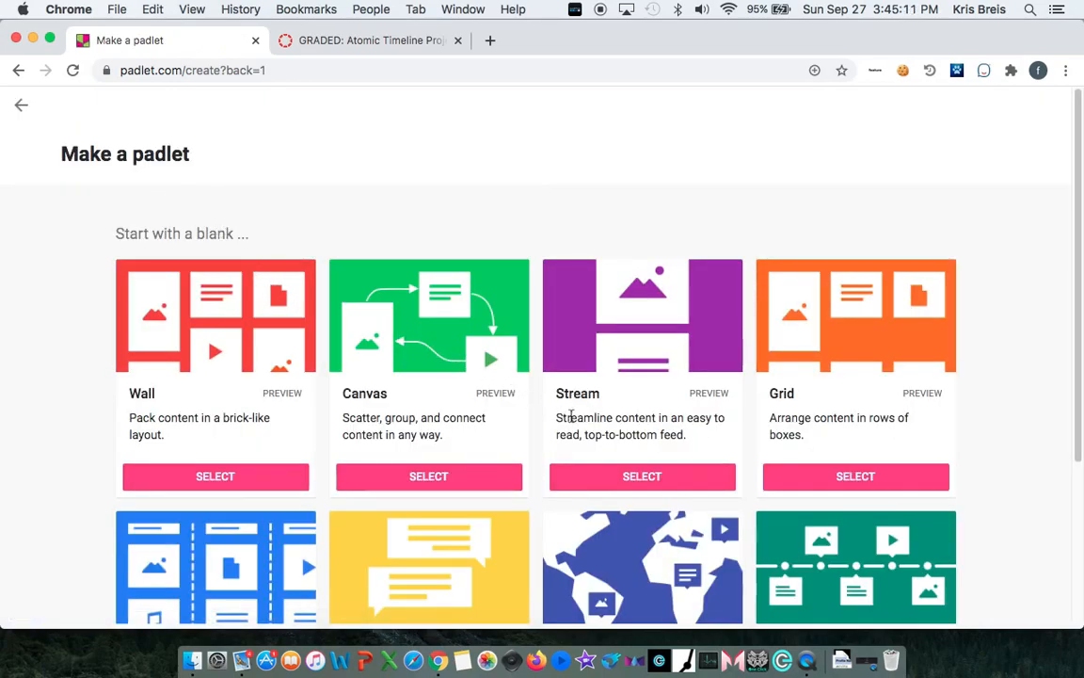
scroll(down, 3)
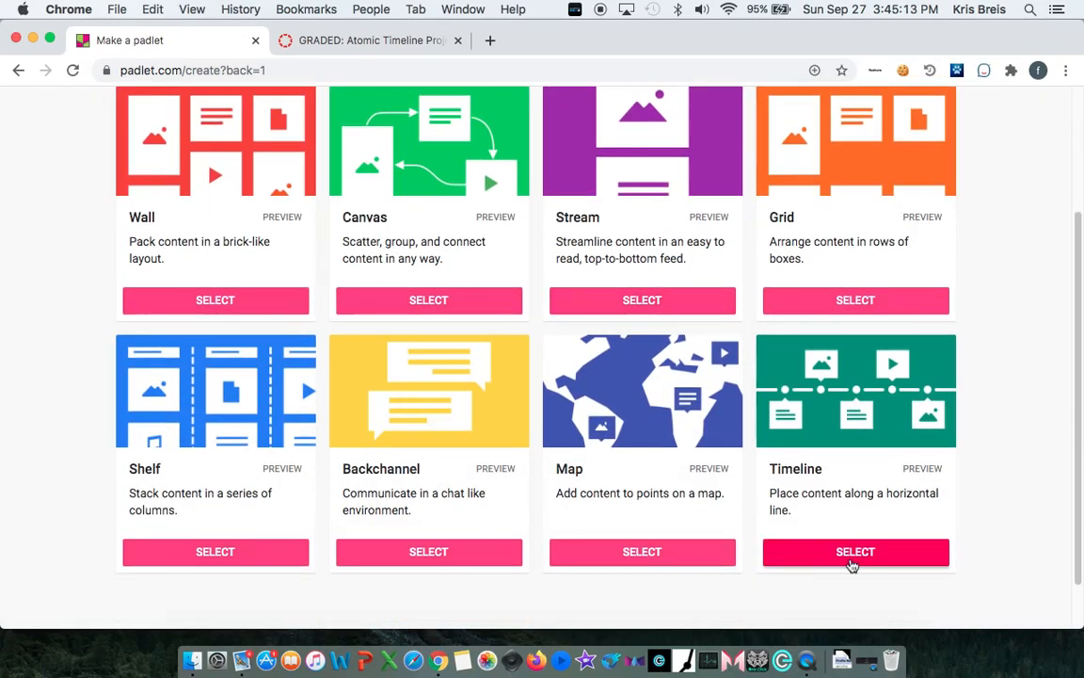
click(854, 552)
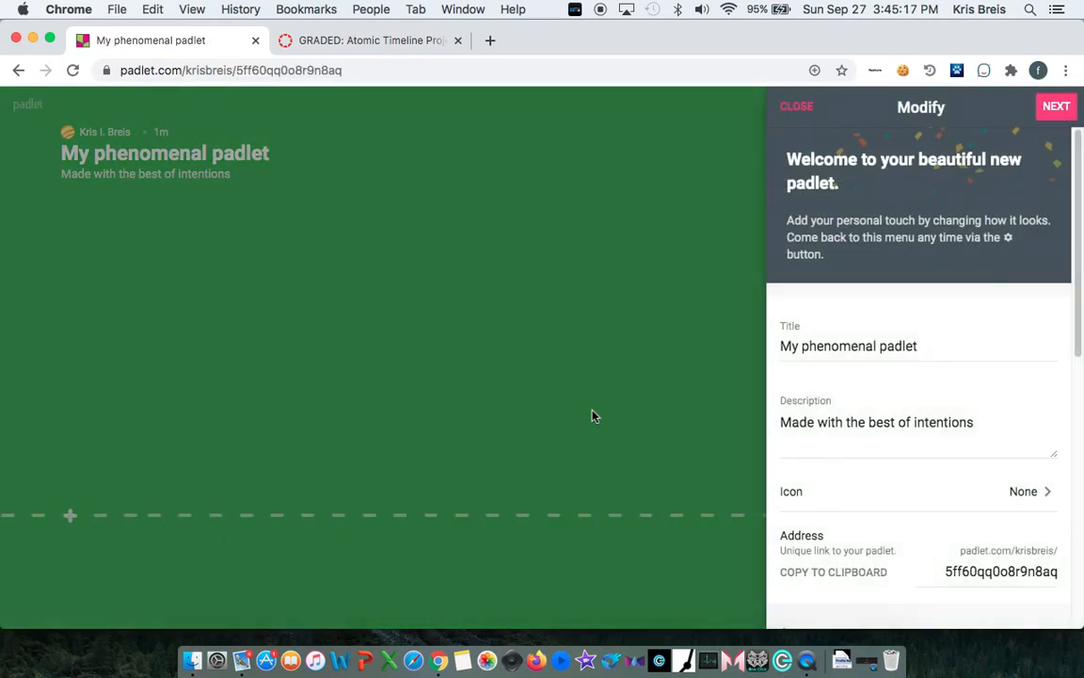
mouse_move(791, 388)
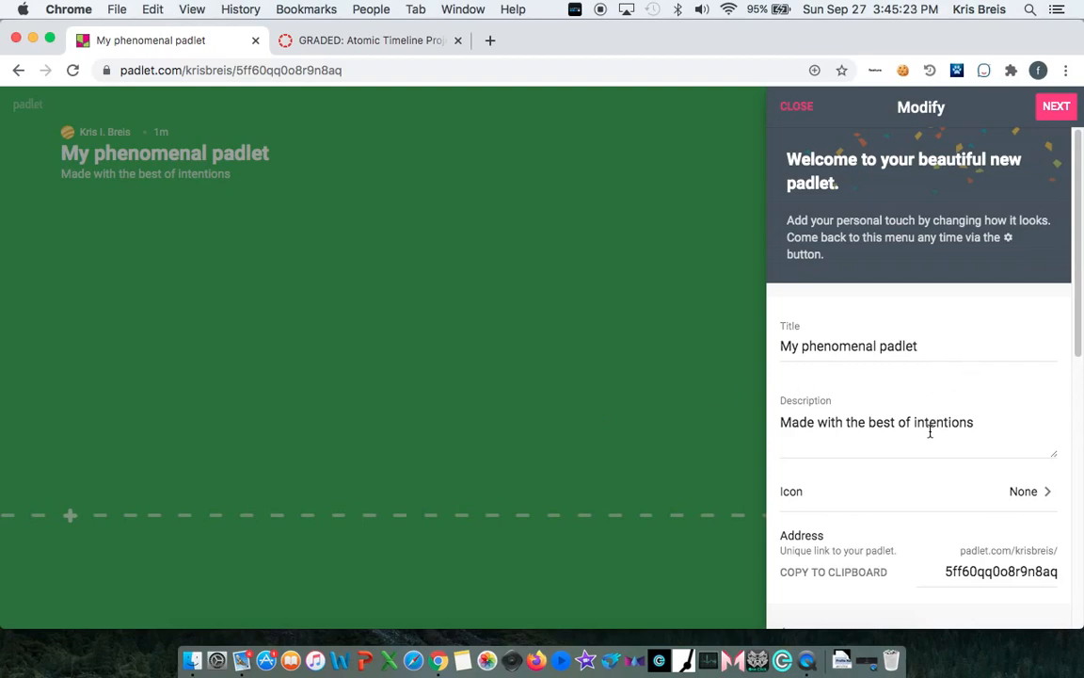
- Title the timeline "Ms. Breis' Atomic Timeline" and set its description to "2nd Period"
scroll(down, 3)
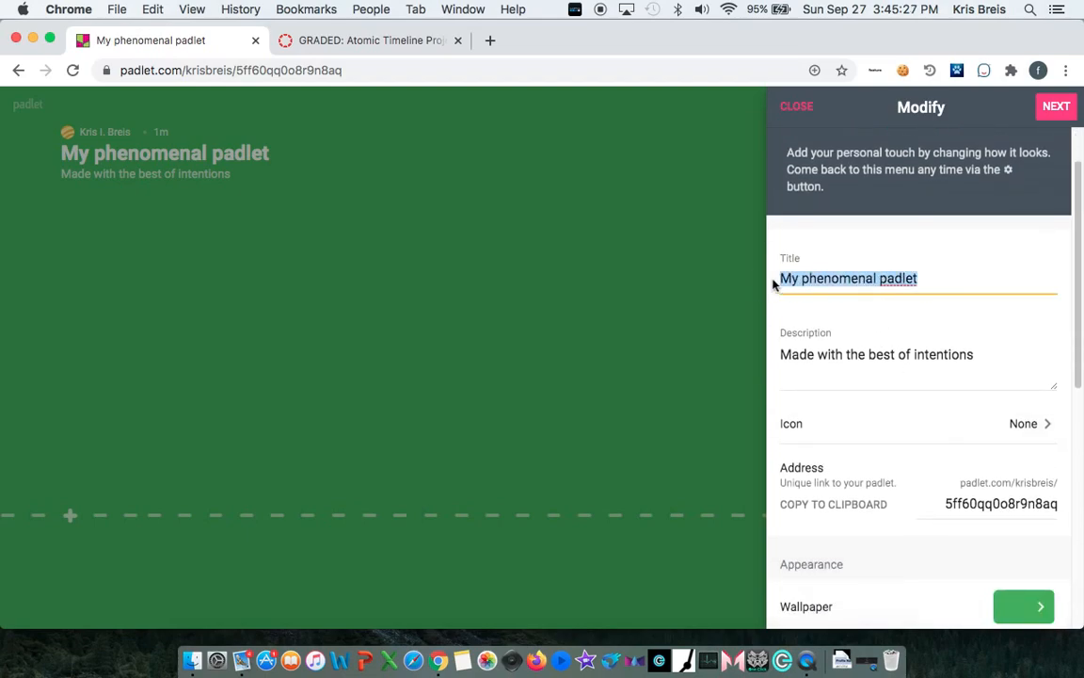
text(Ms. Breis' Atomic Timele)
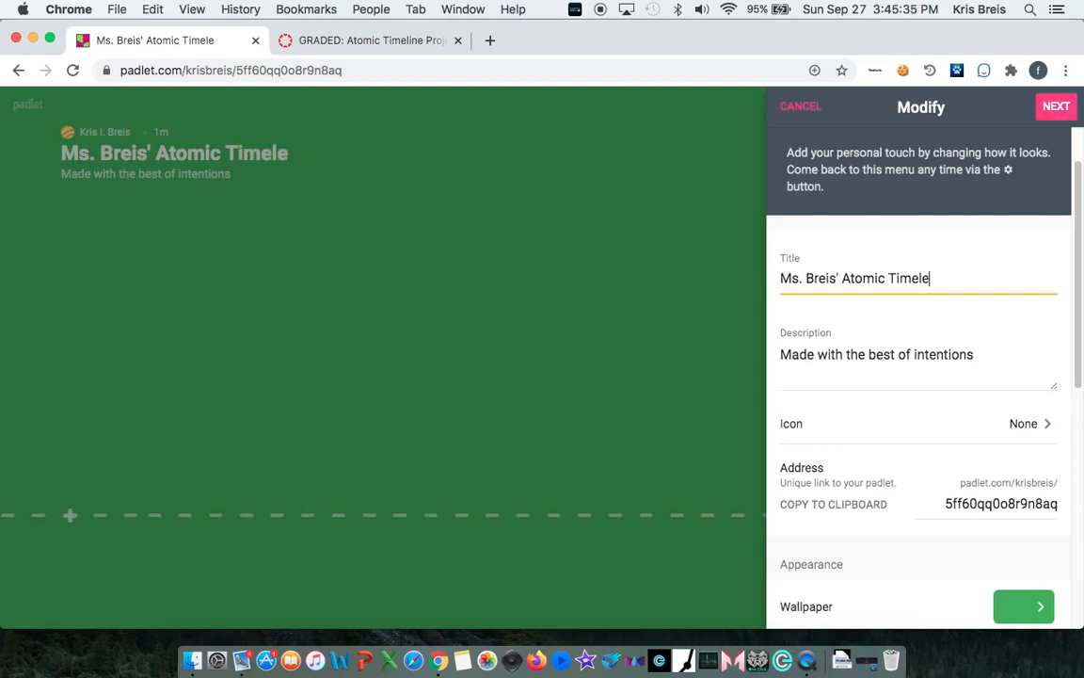
key(Backspace)
text(in)
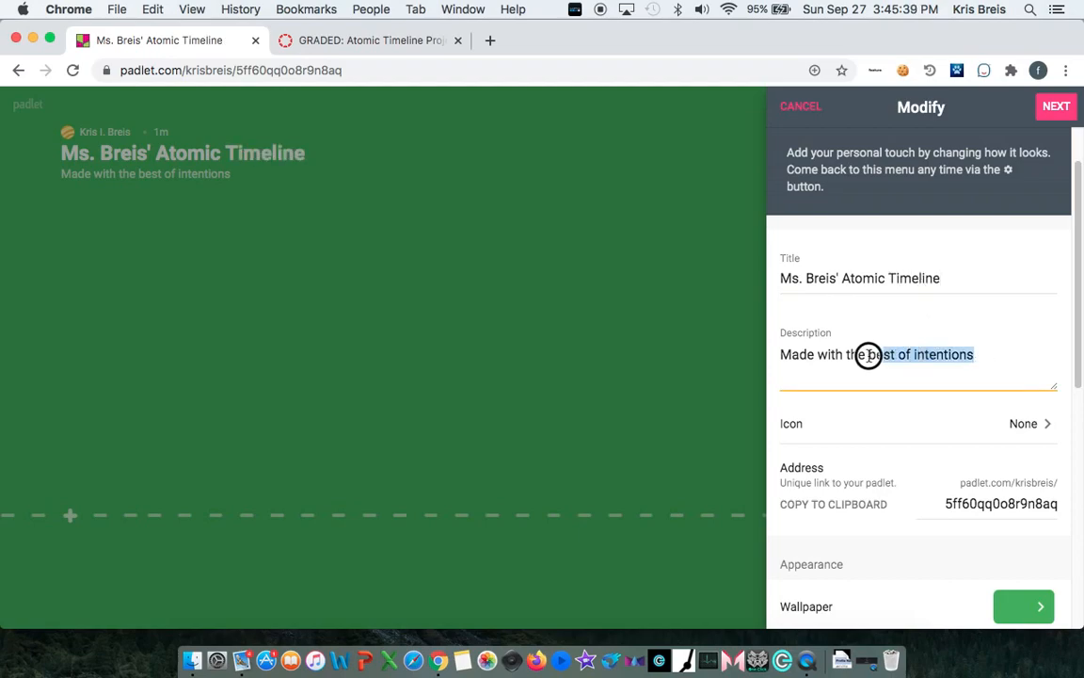
triple_click(866, 354)
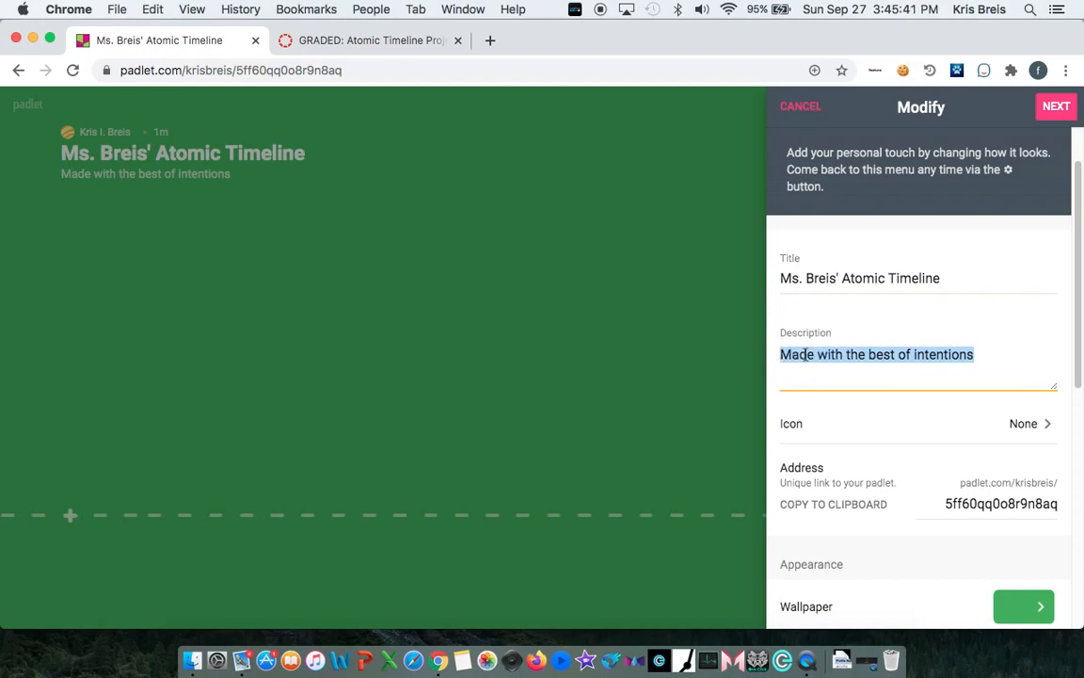
text(2nd)
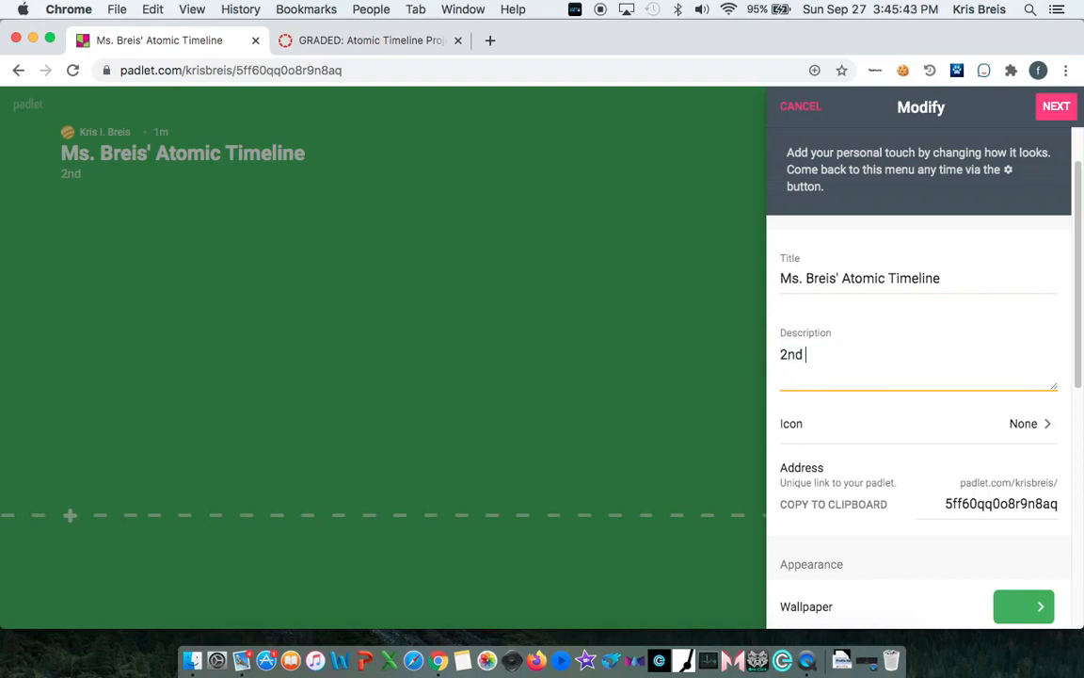
text(Period)
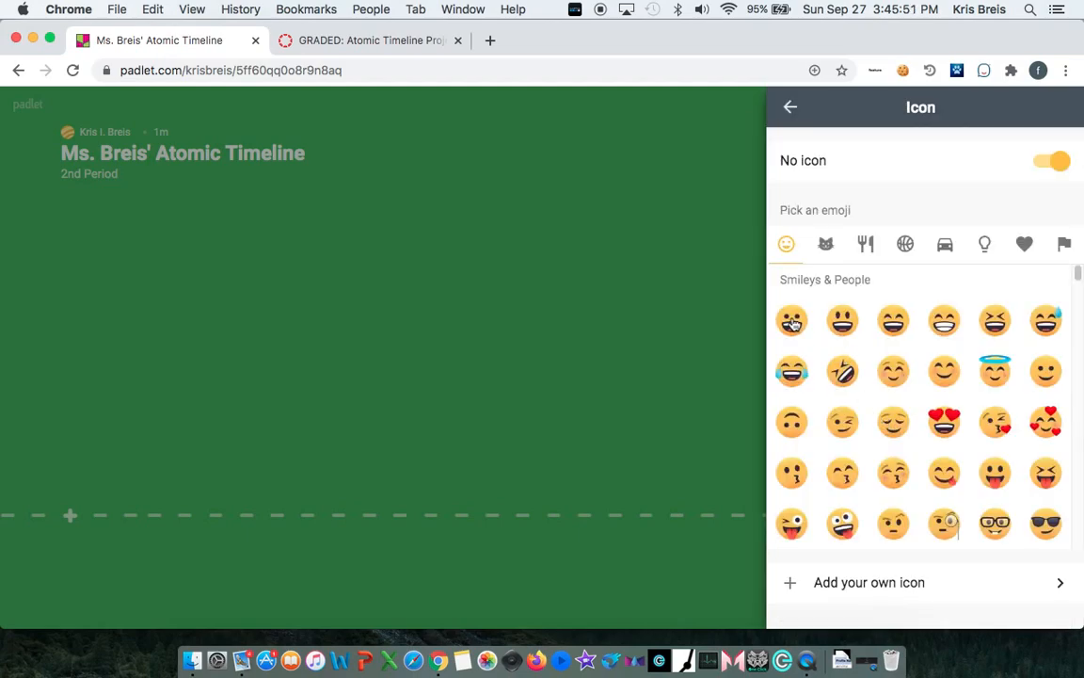
click(790, 320)
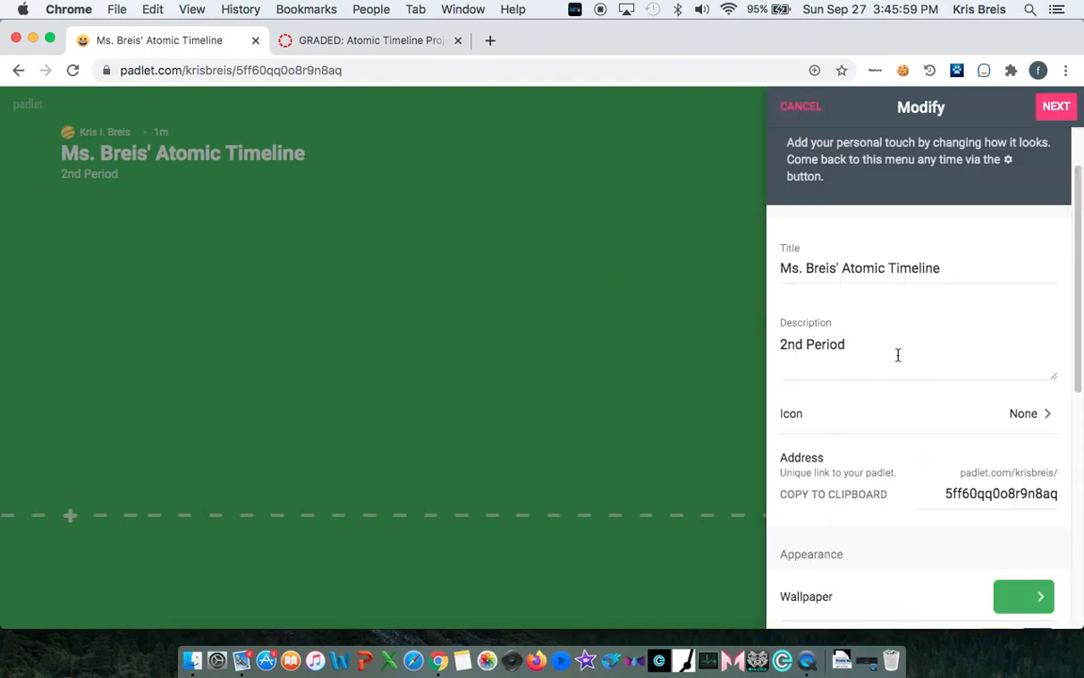
scroll(down, 3)
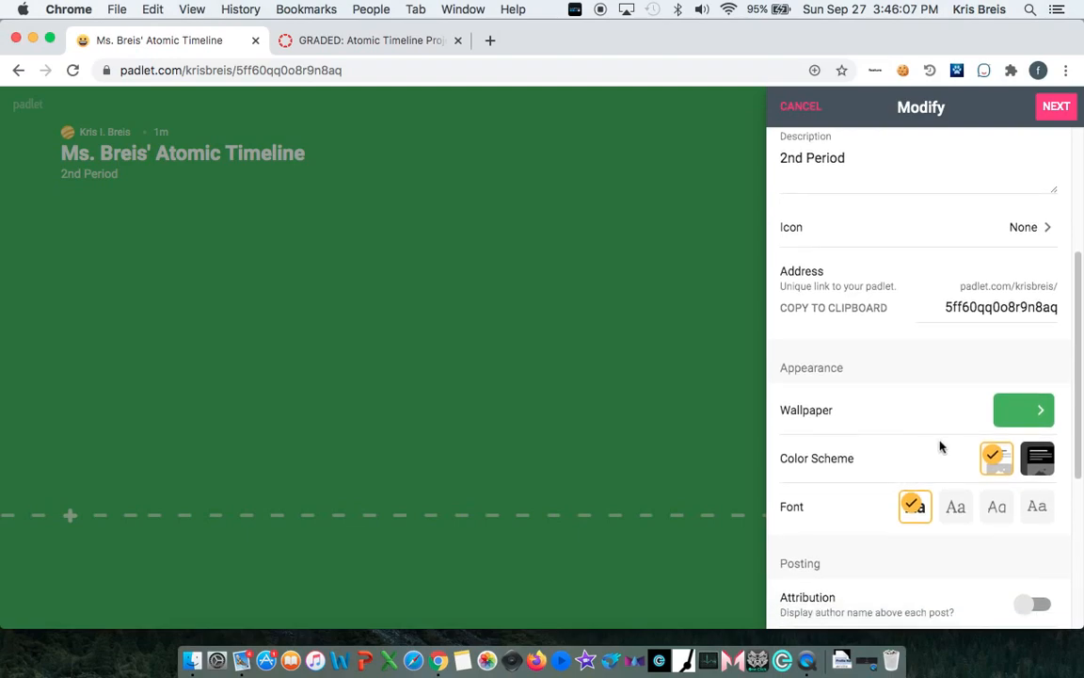
mouse_move(956, 506)
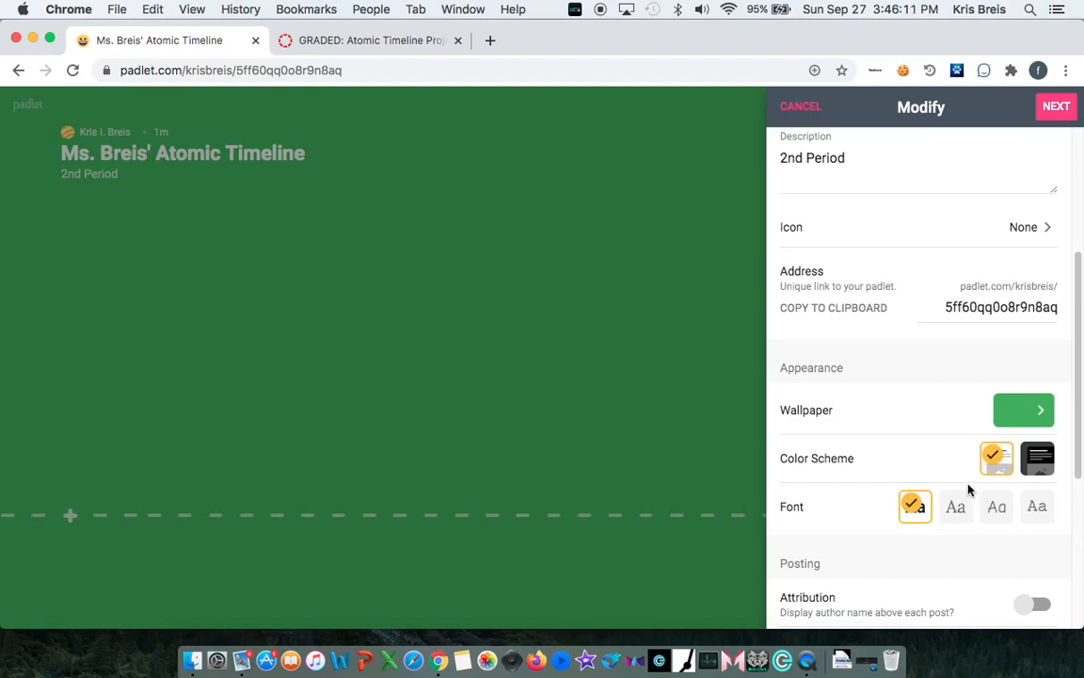
mouse_move(951, 470)
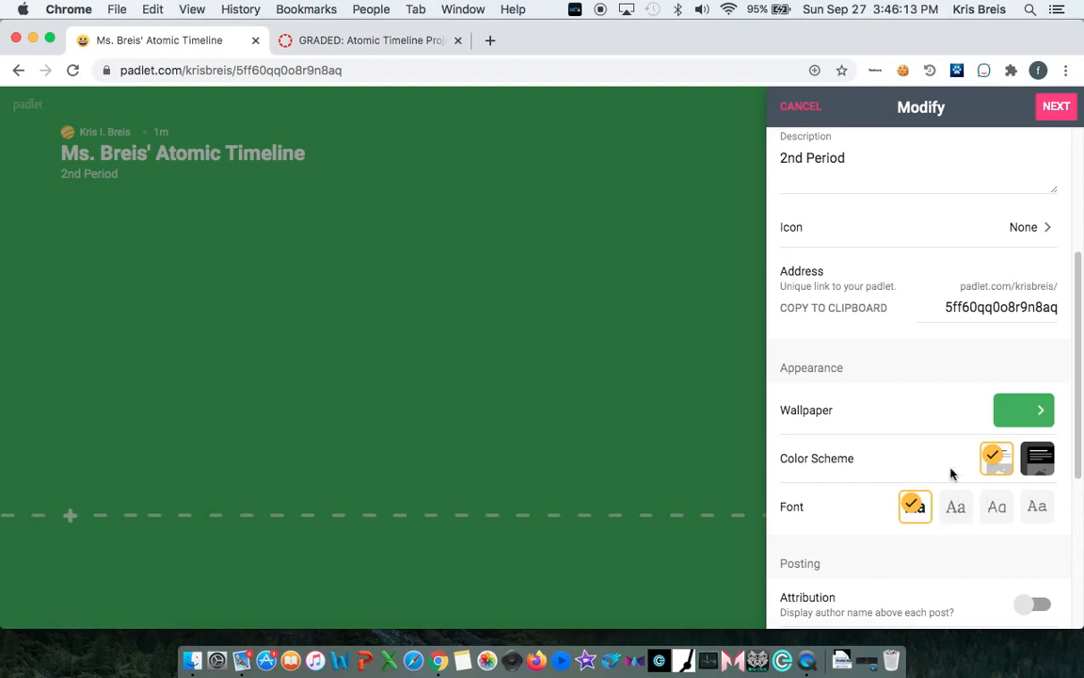
- Set the pink-and-red Canyon picture as the timeline's wallpaper
click(1024, 410)
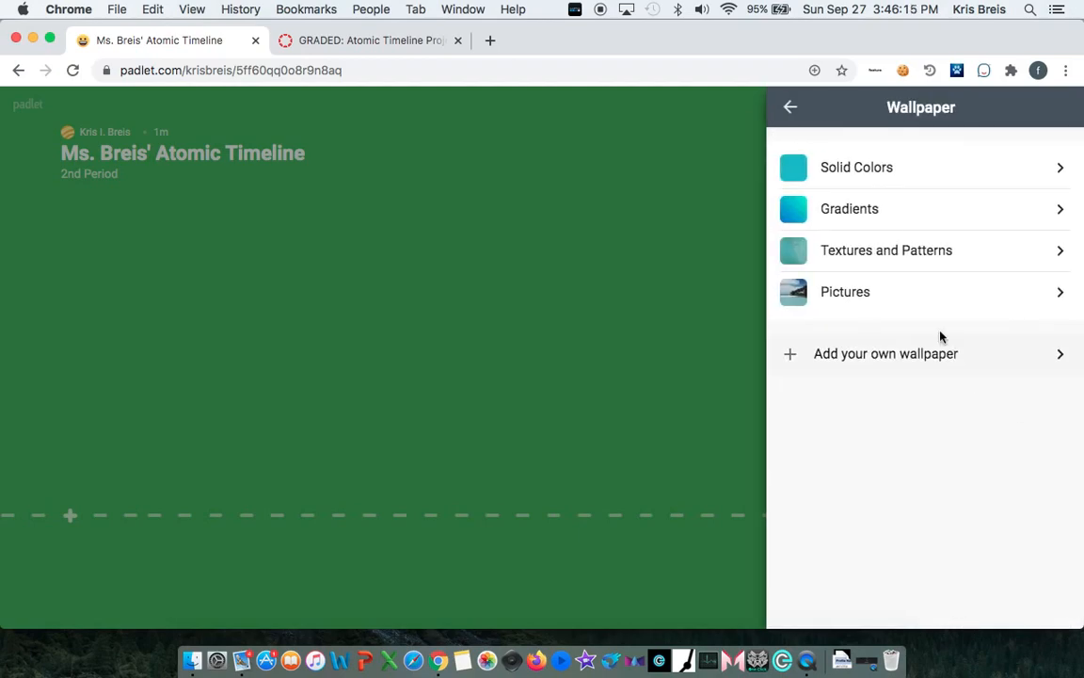
click(845, 290)
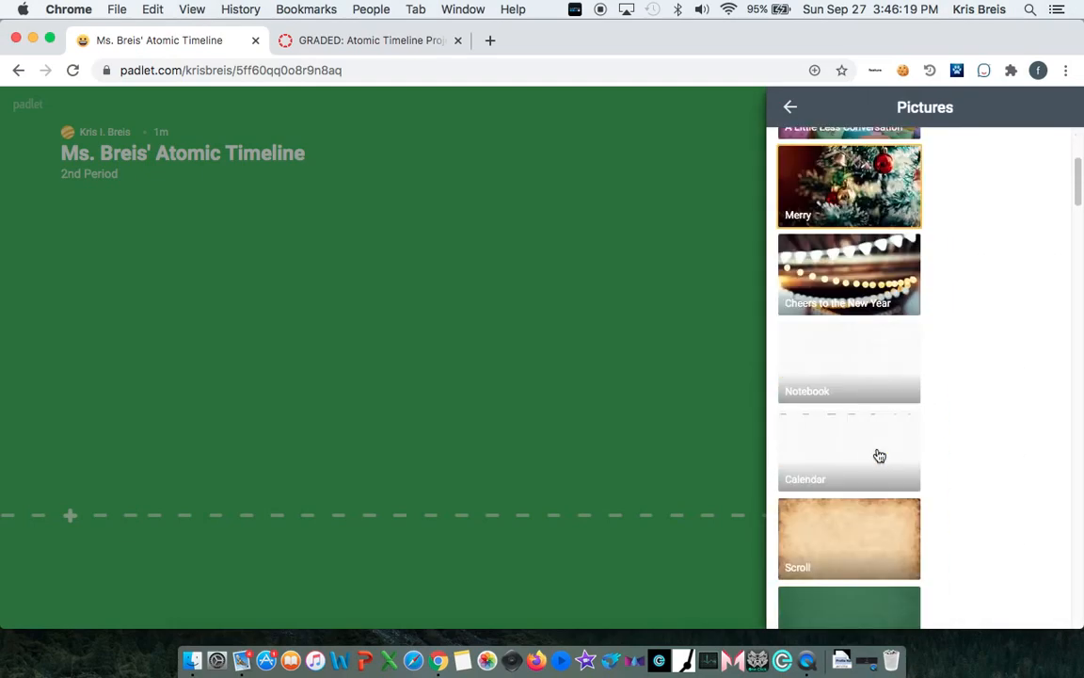
scroll(down, 3)
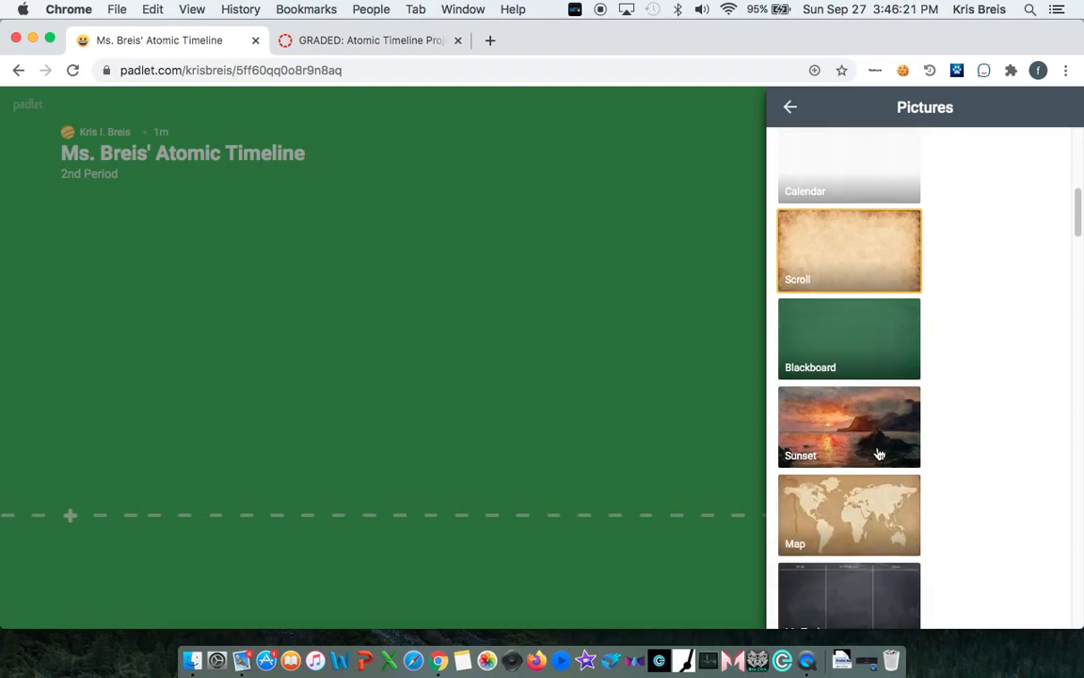
scroll(down, 3)
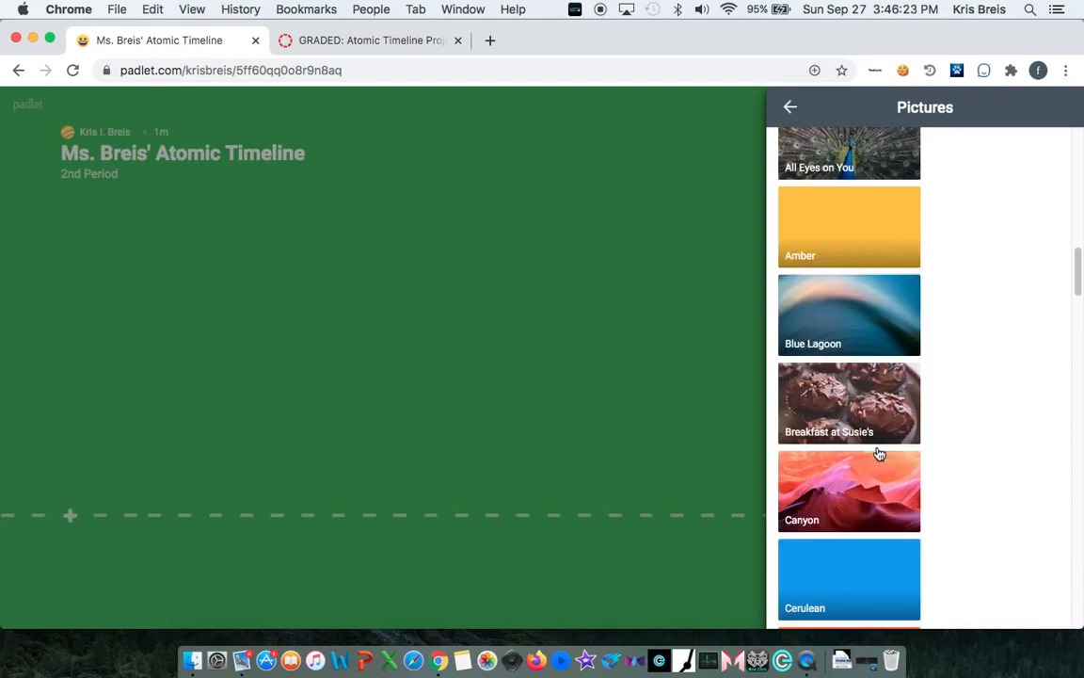
scroll(down, 3)
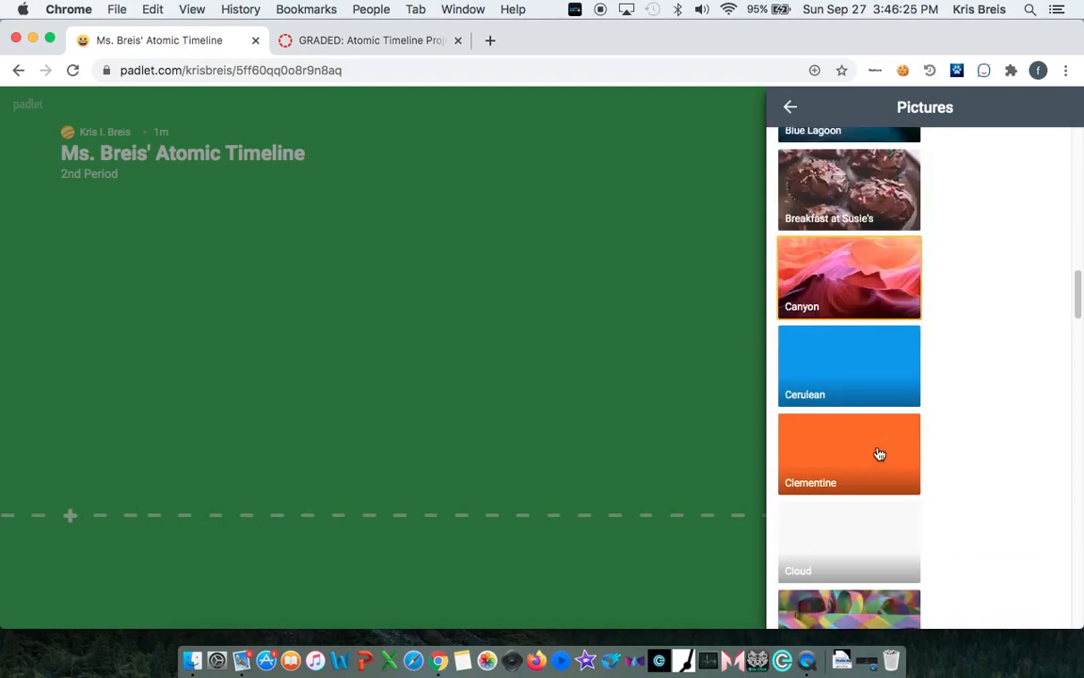
click(849, 277)
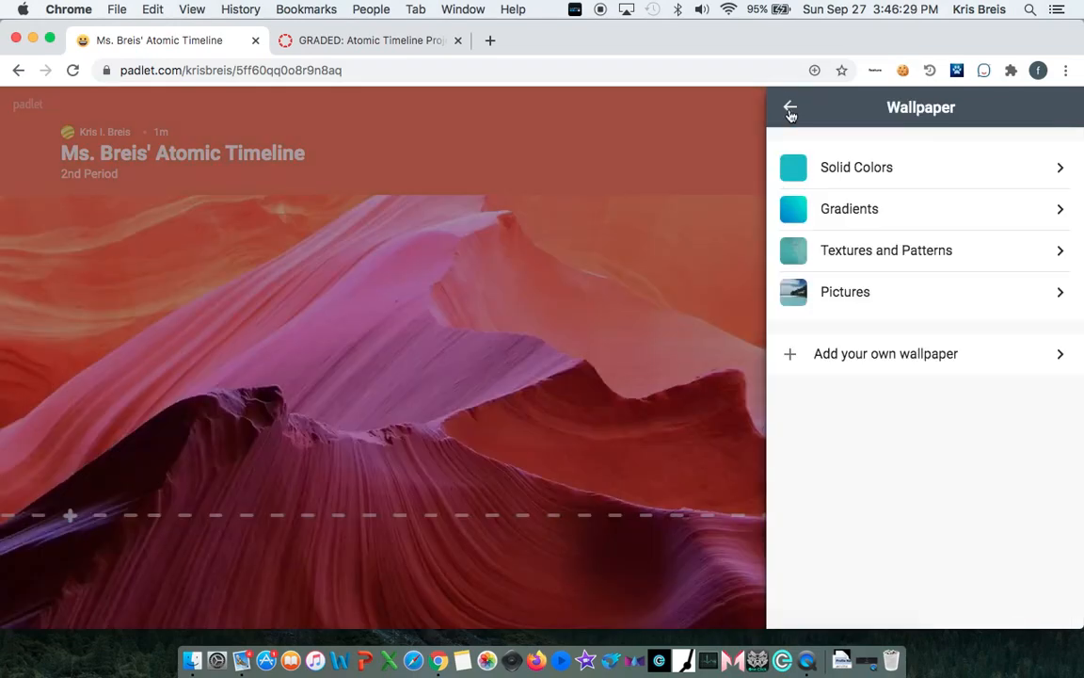
- Apply the dark color scheme and the third title font to the timeline
click(790, 105)
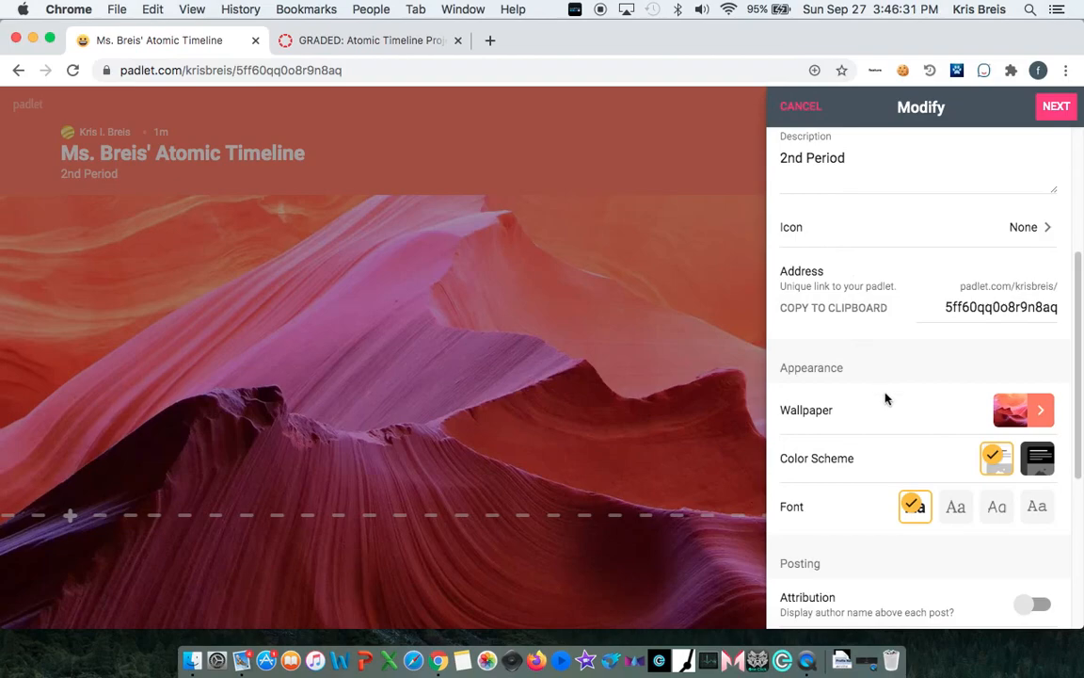
scroll(down, 3)
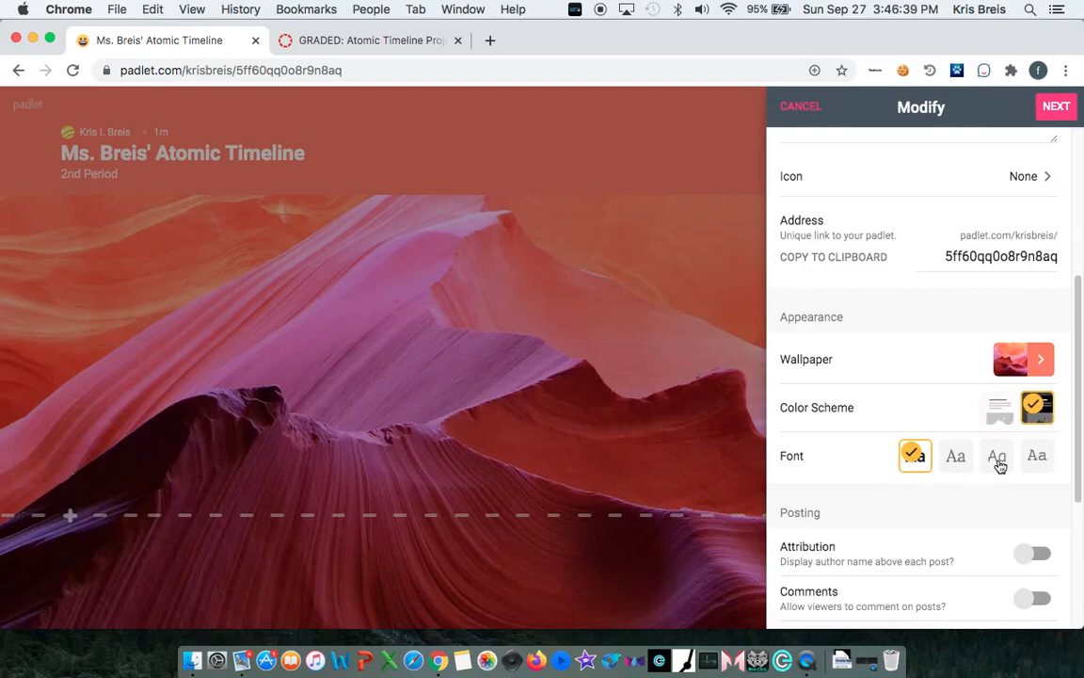
click(996, 455)
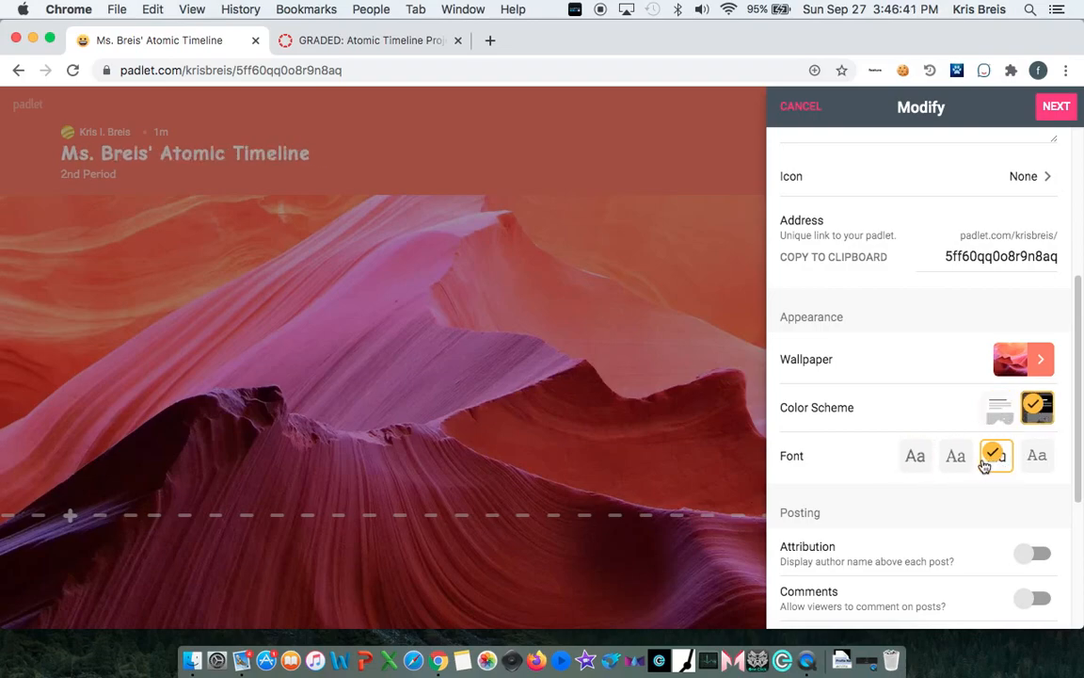
mouse_move(941, 453)
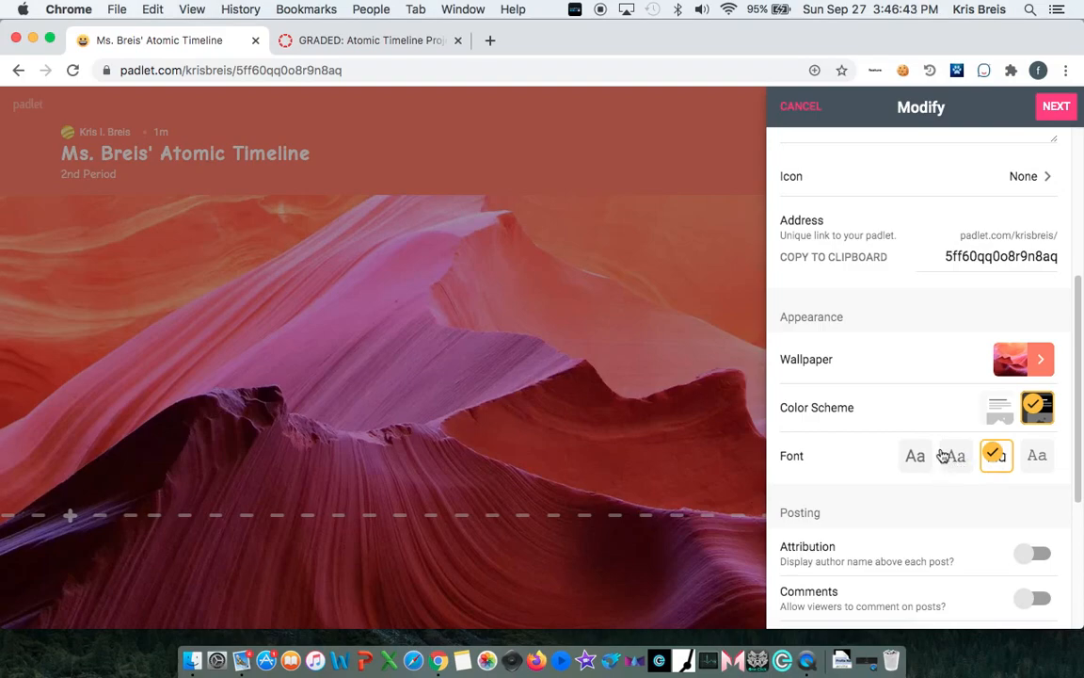
mouse_move(945, 437)
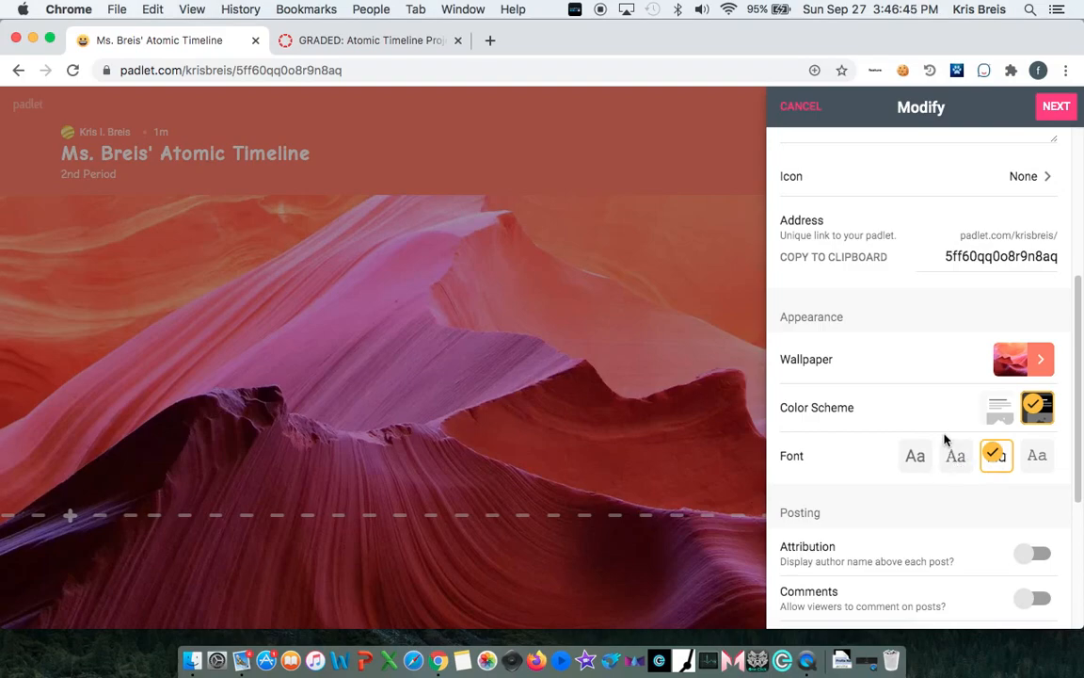
scroll(down, 3)
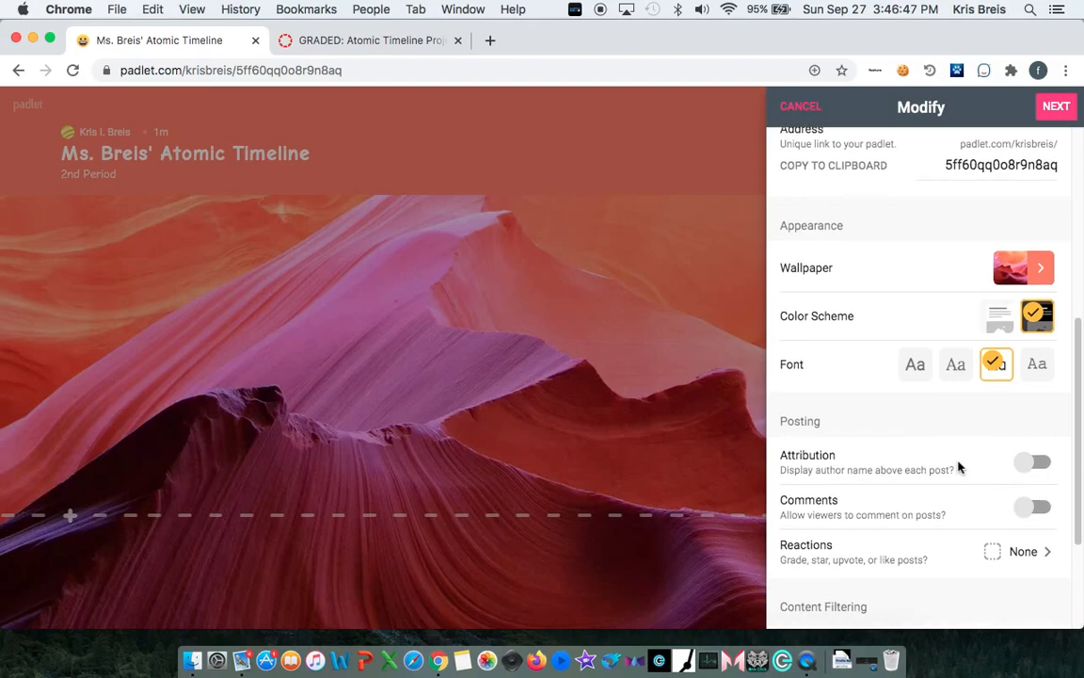
mouse_move(1050, 105)
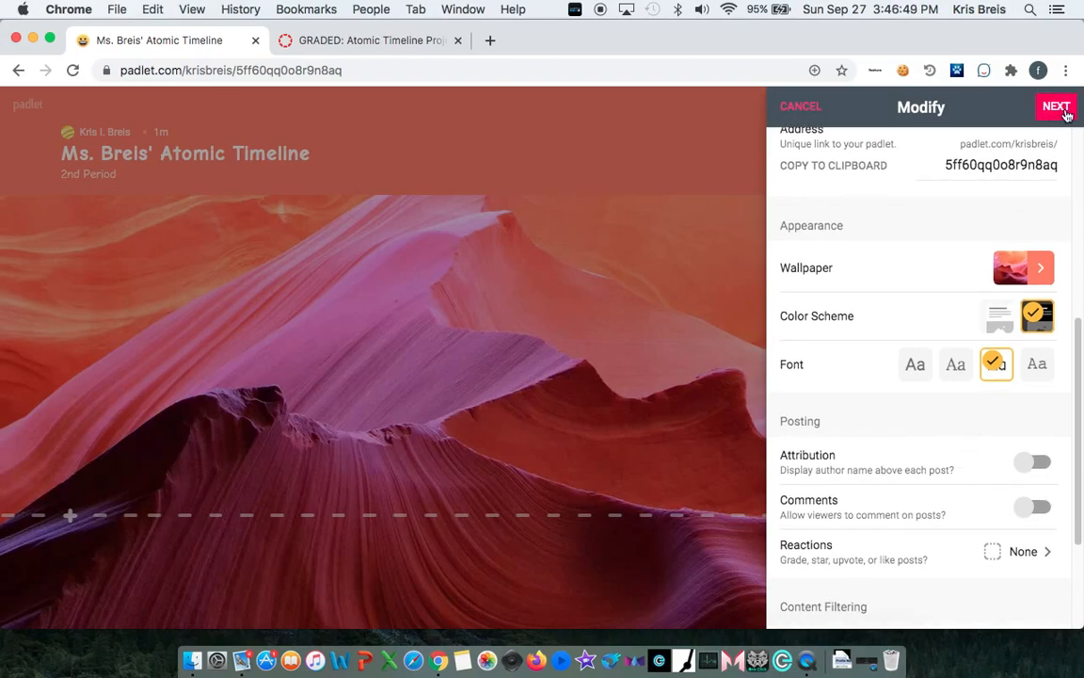
- Finish the padlet setup and start a timeline post titled "Scientist #1"
click(1057, 106)
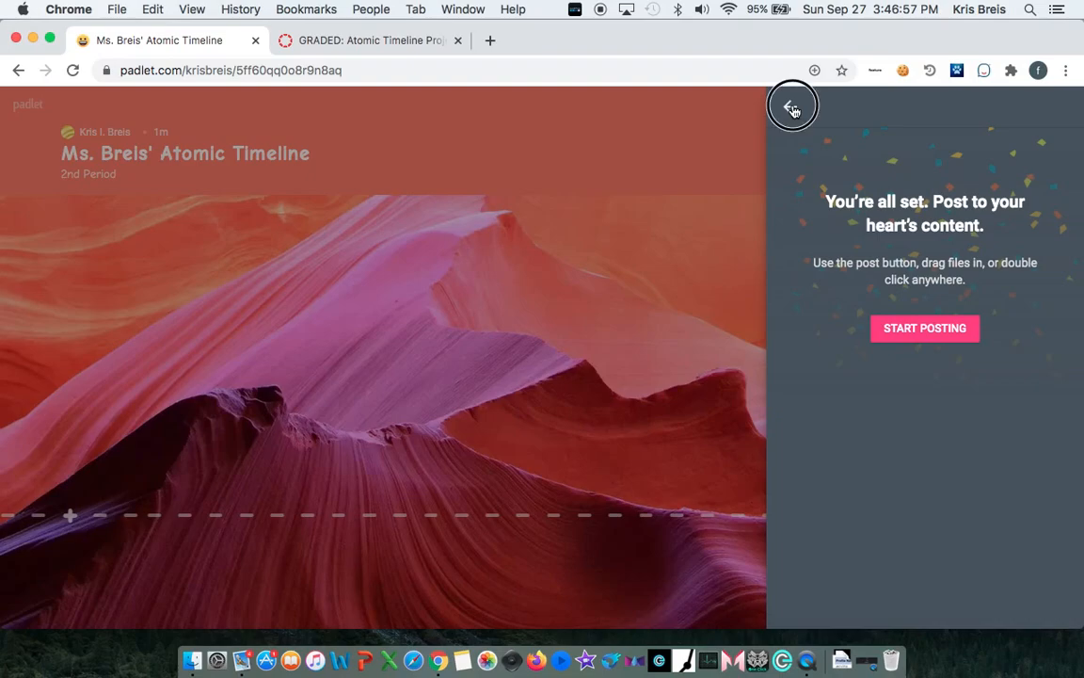
click(793, 106)
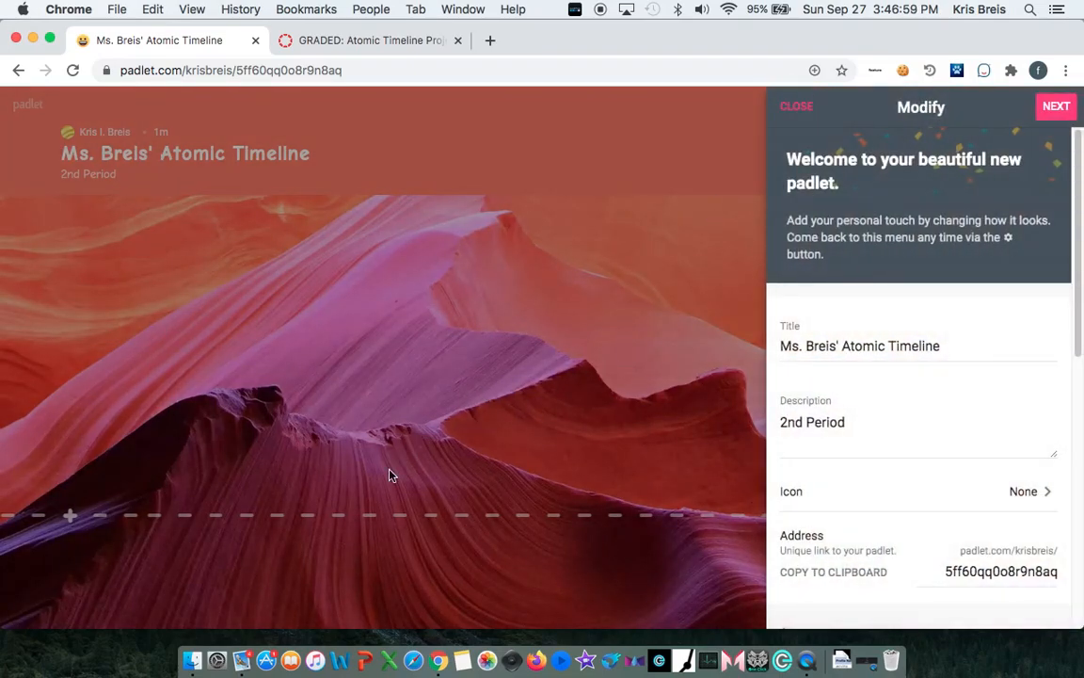
mouse_move(378, 444)
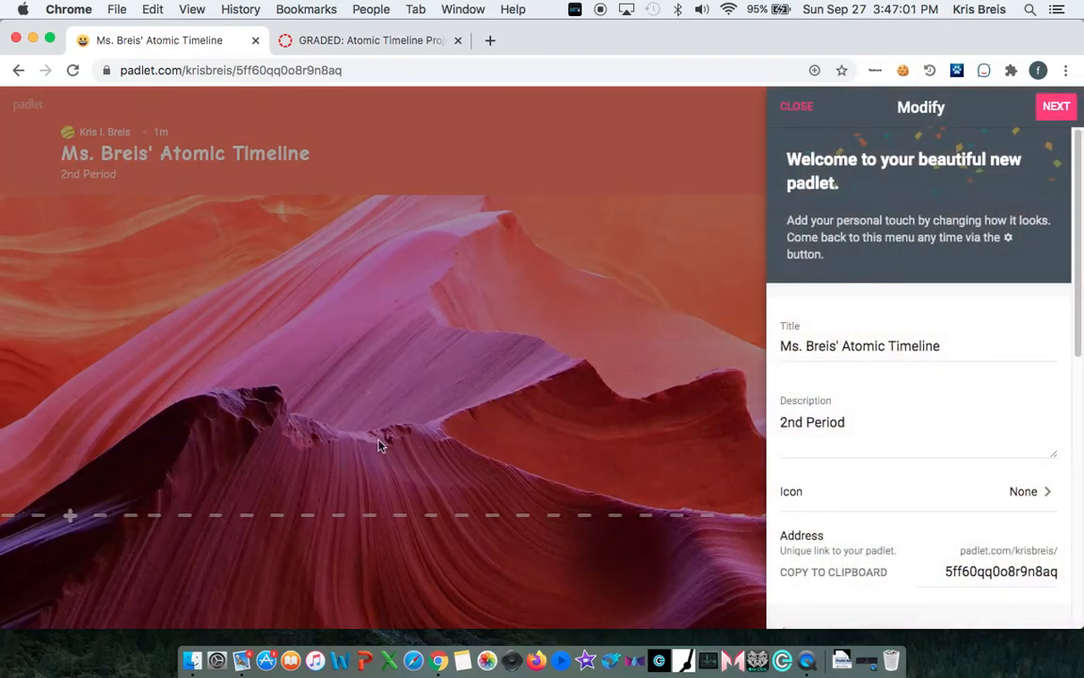
mouse_move(72, 523)
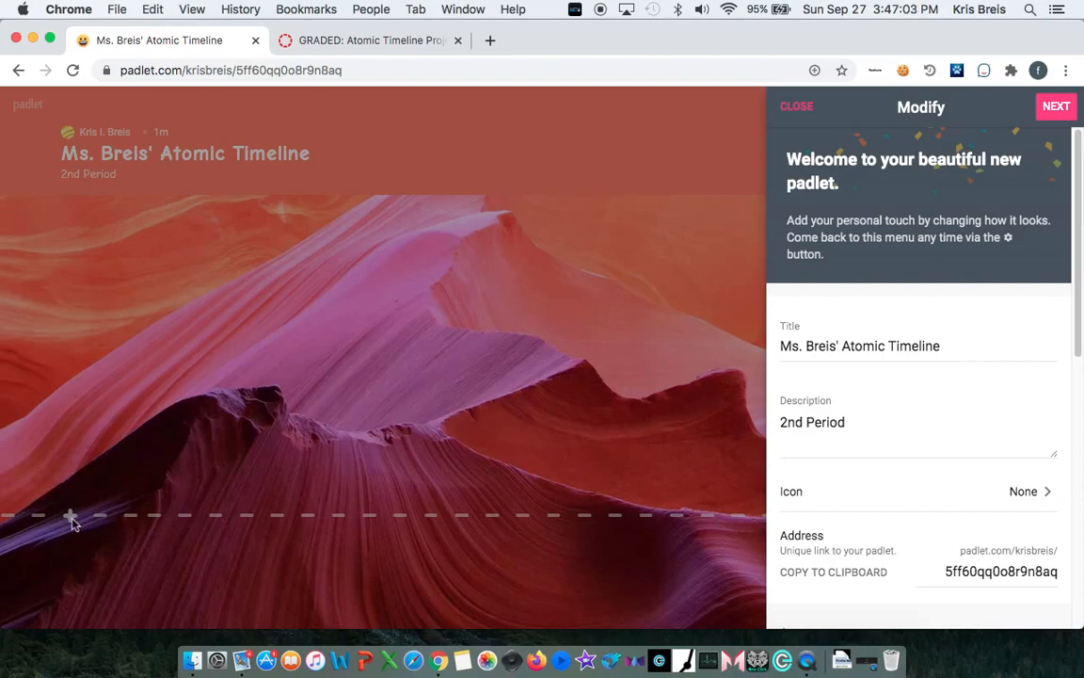
click(796, 105)
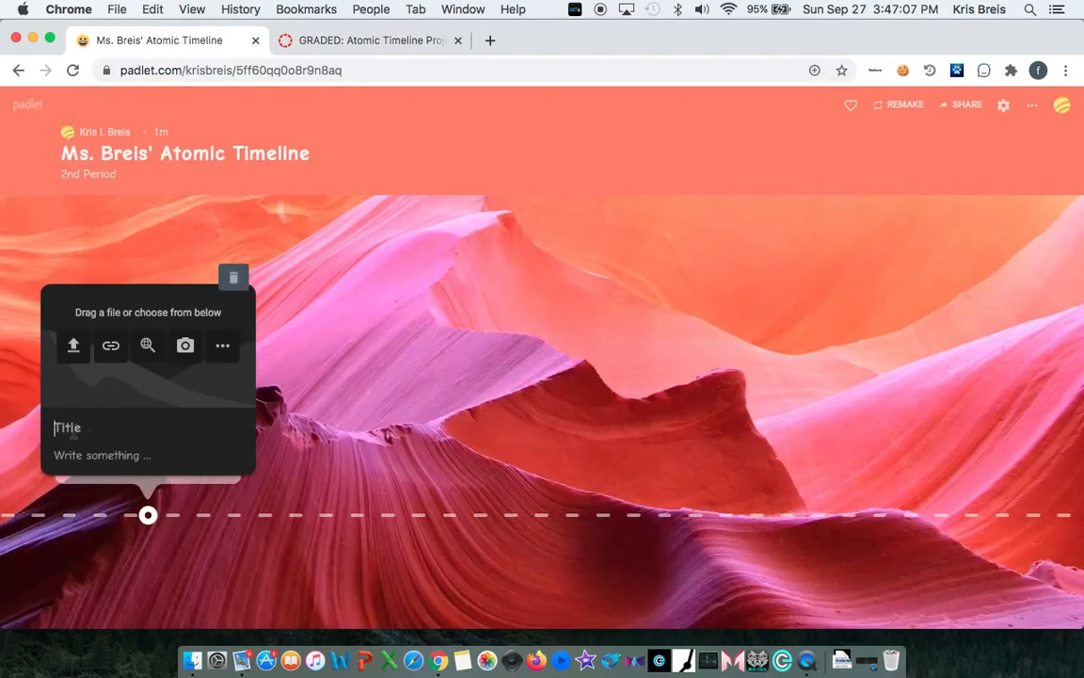
text(Scientist #1)
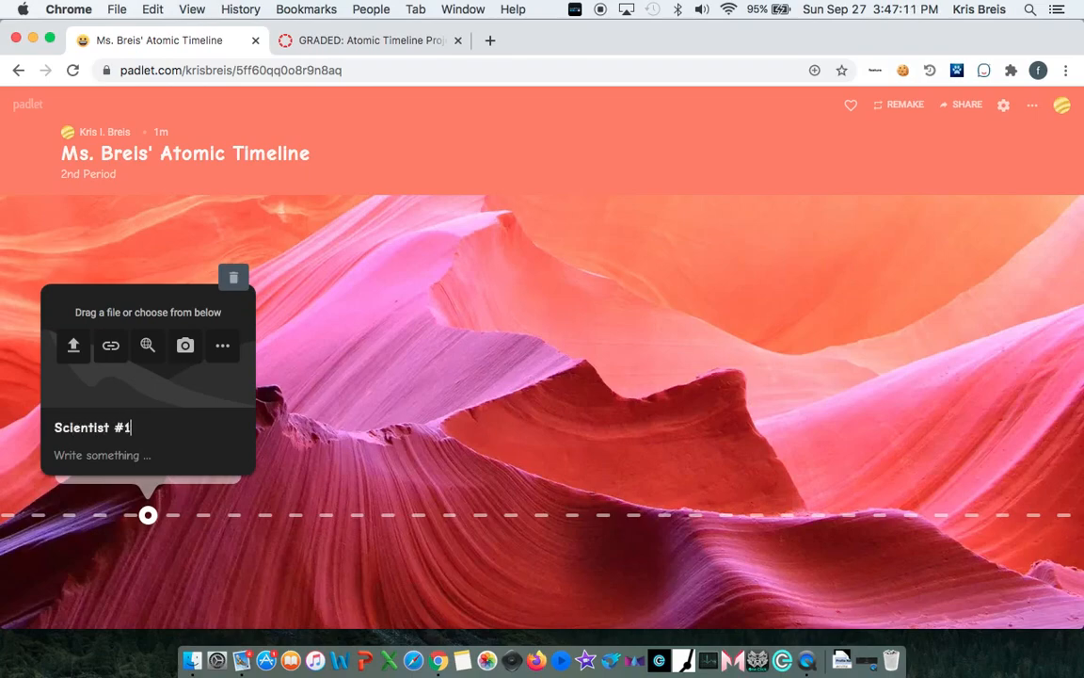
mouse_move(102, 448)
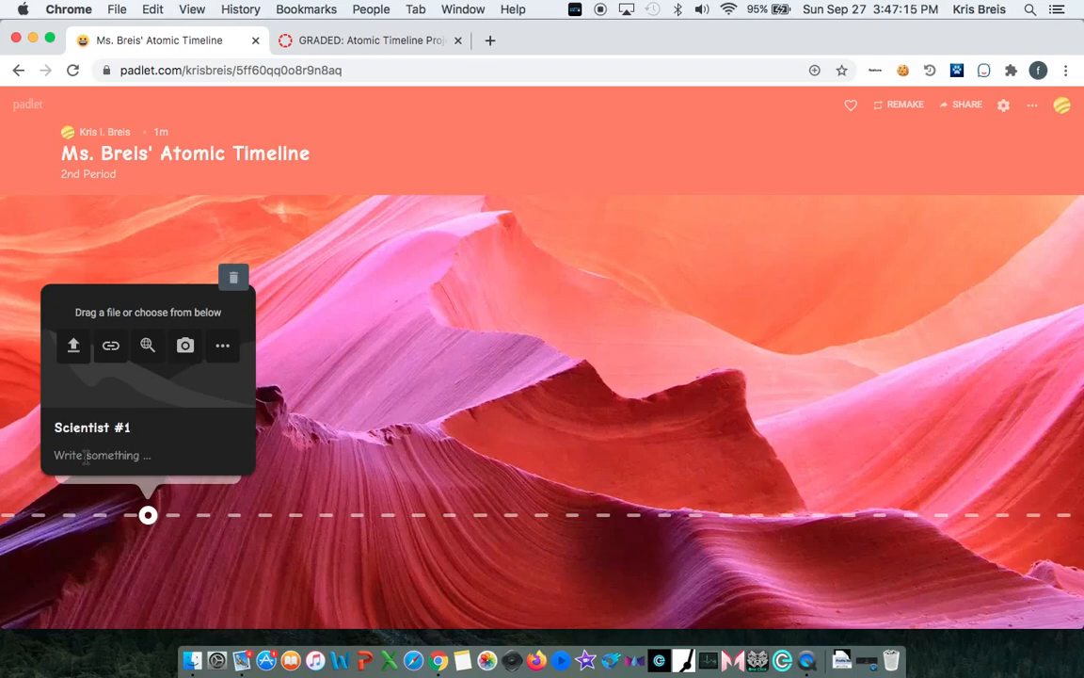
- Write "His contributions" as the post's description
click(87, 456)
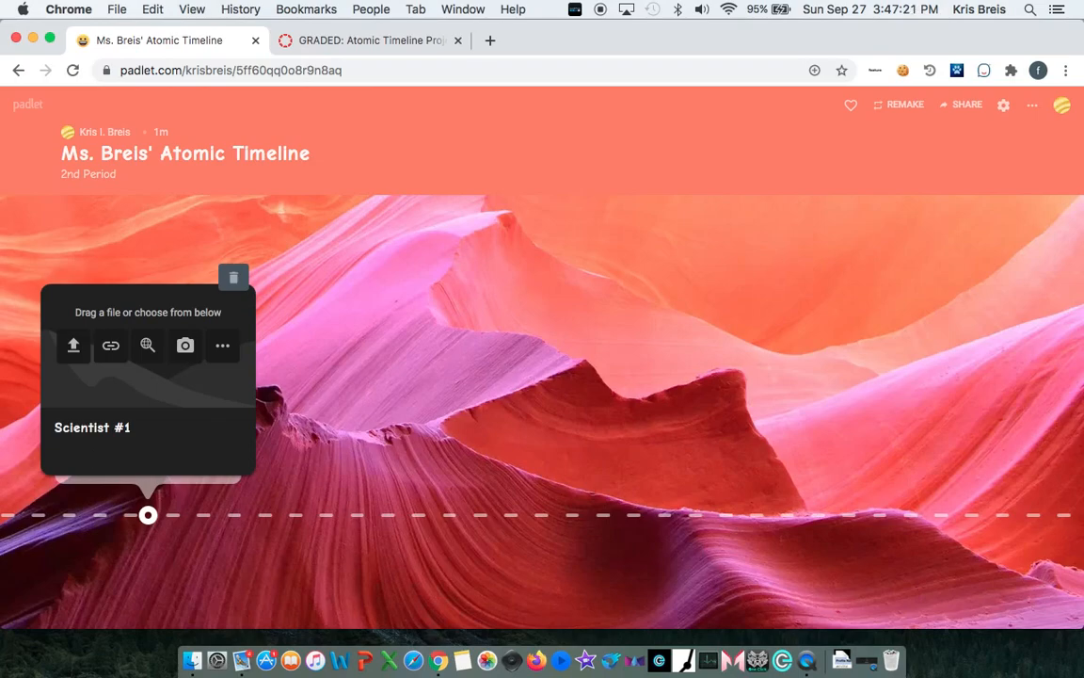
click(79, 453)
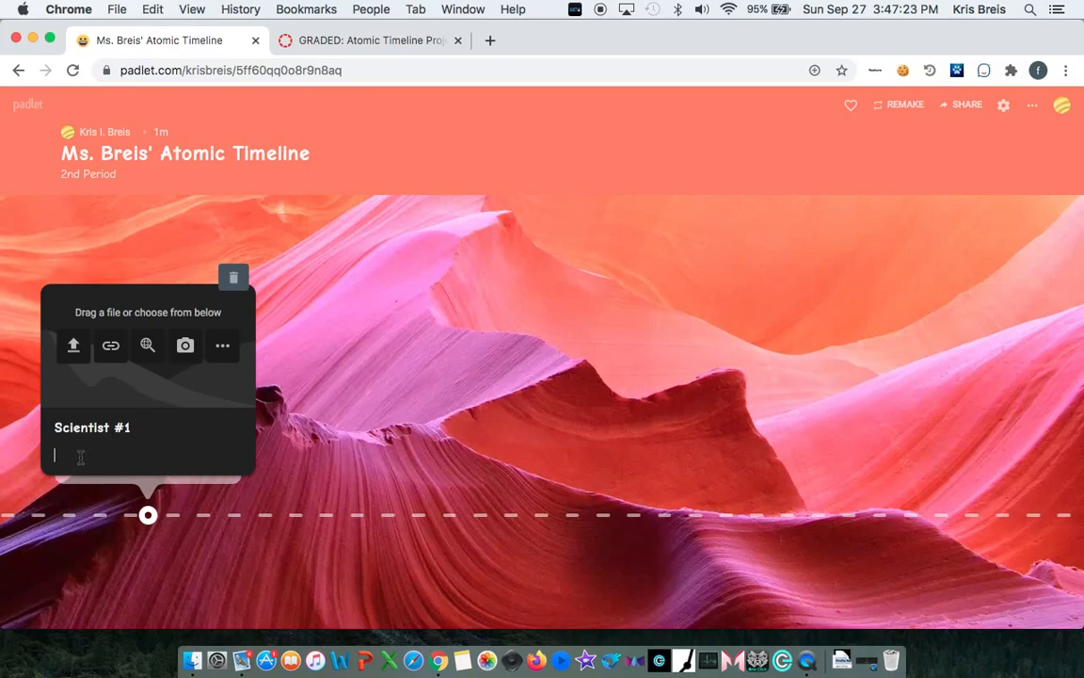
text(His contribution)
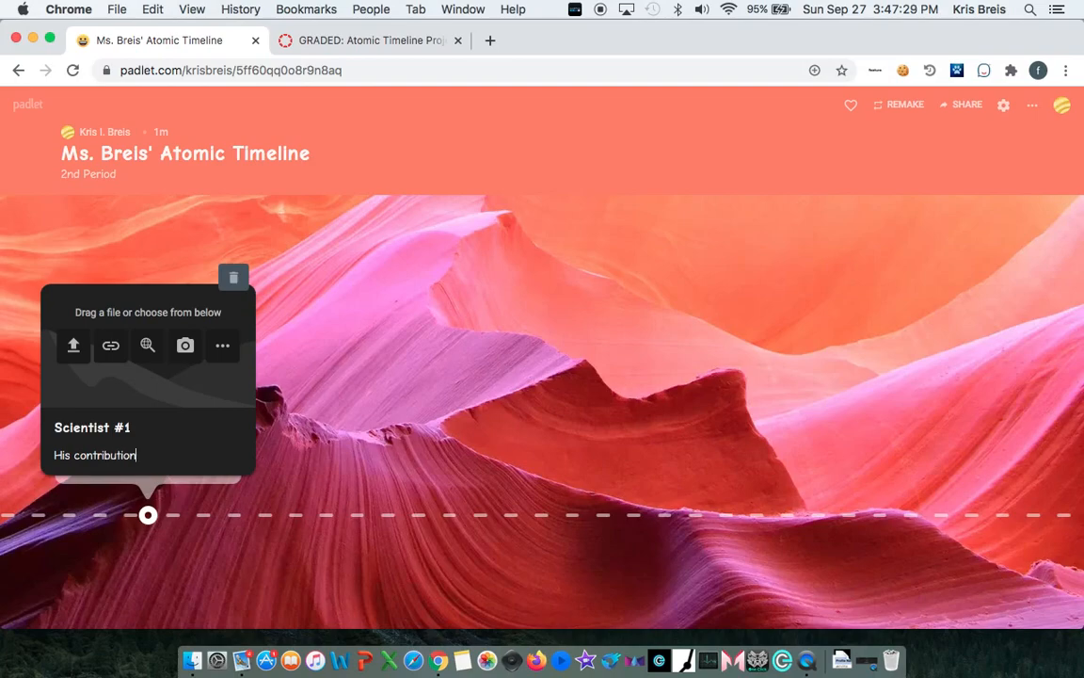
text(s)
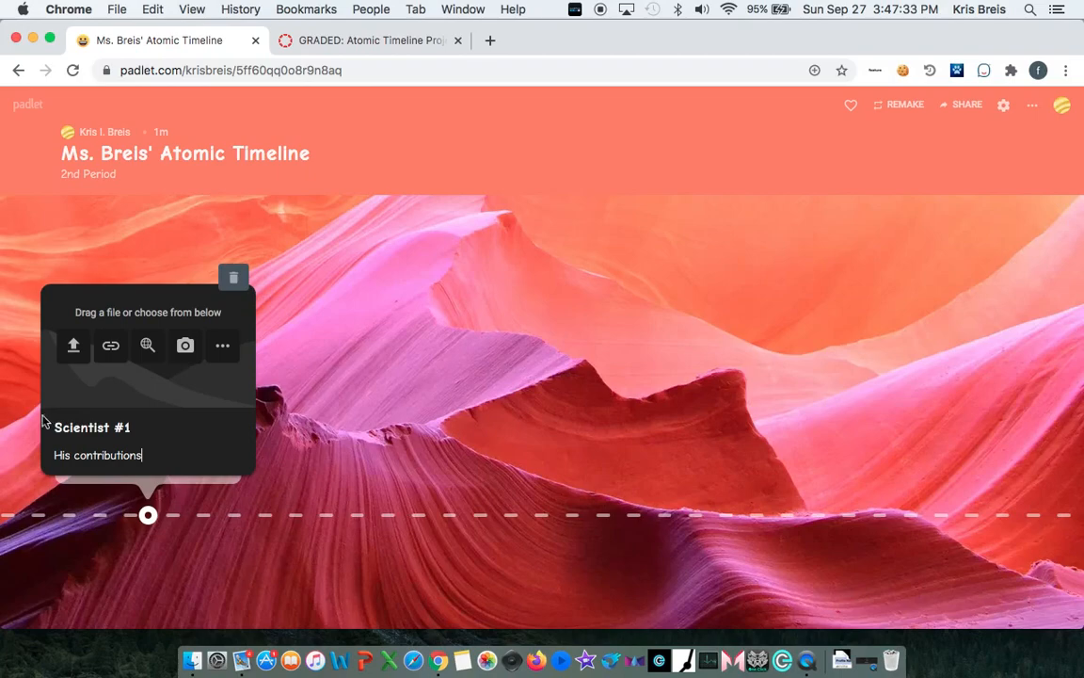
mouse_move(105, 388)
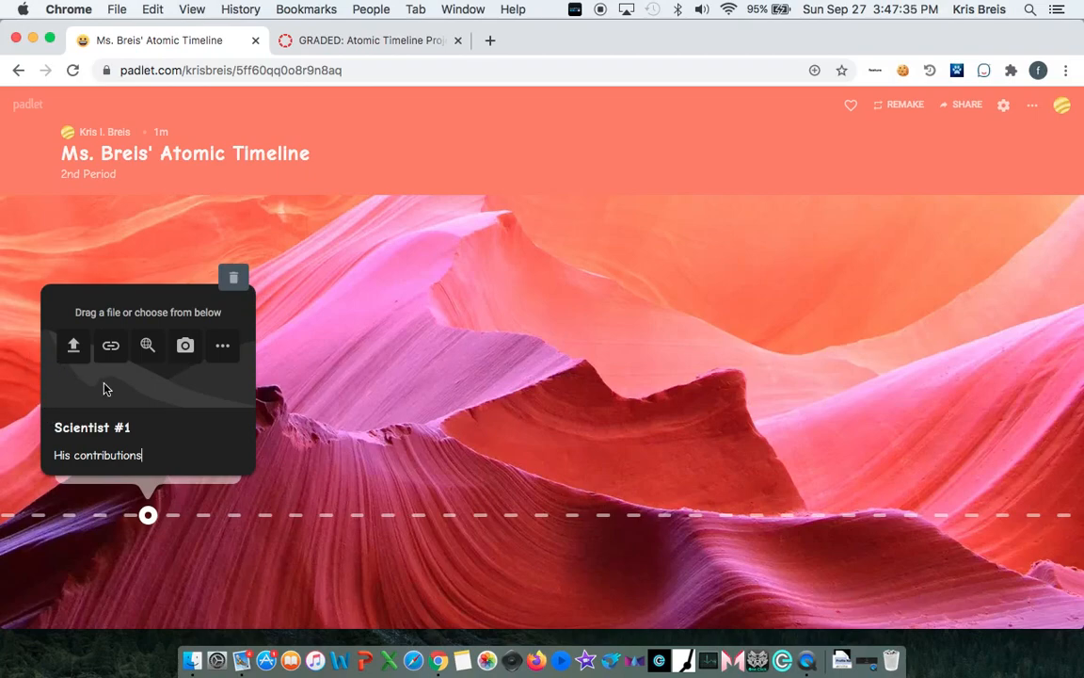
mouse_move(95, 376)
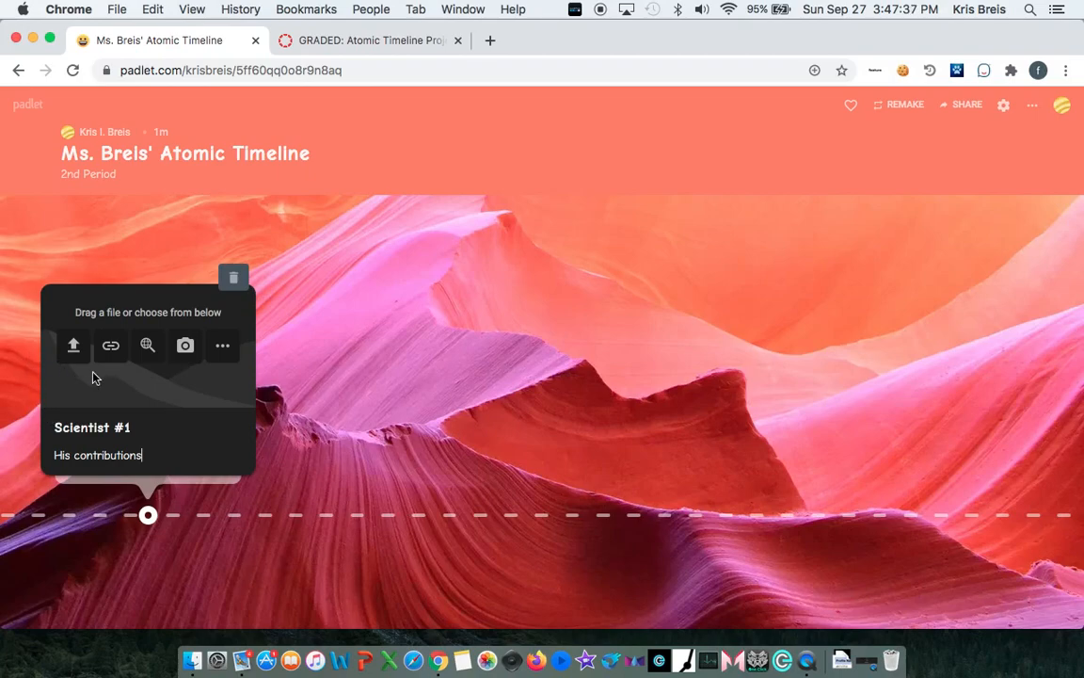
mouse_move(131, 367)
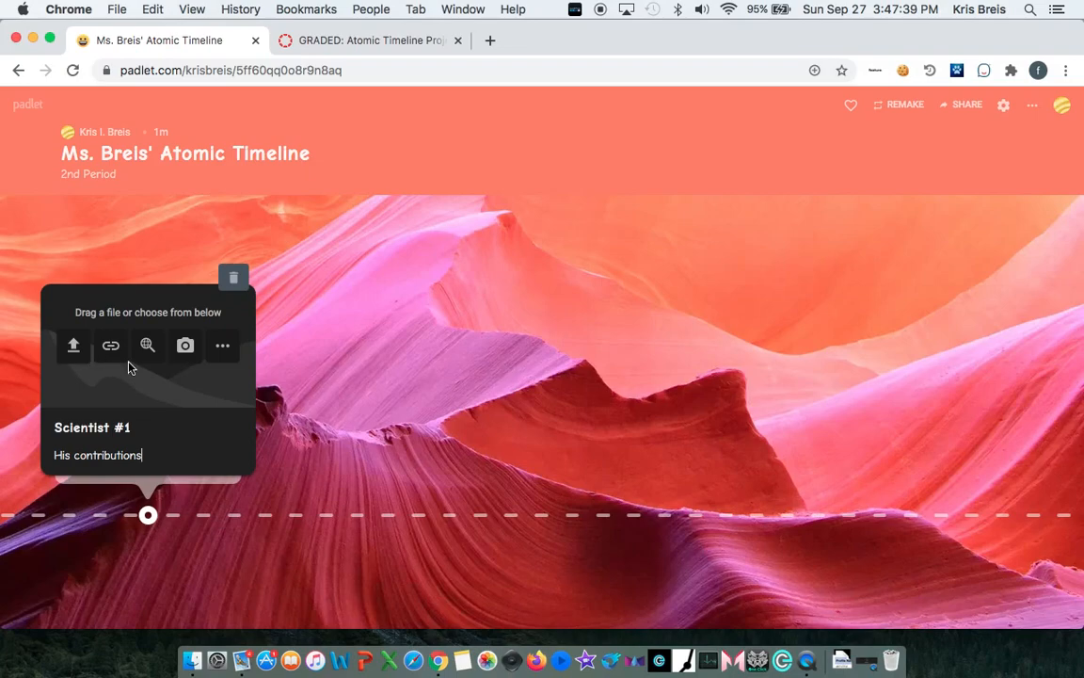
mouse_move(222, 346)
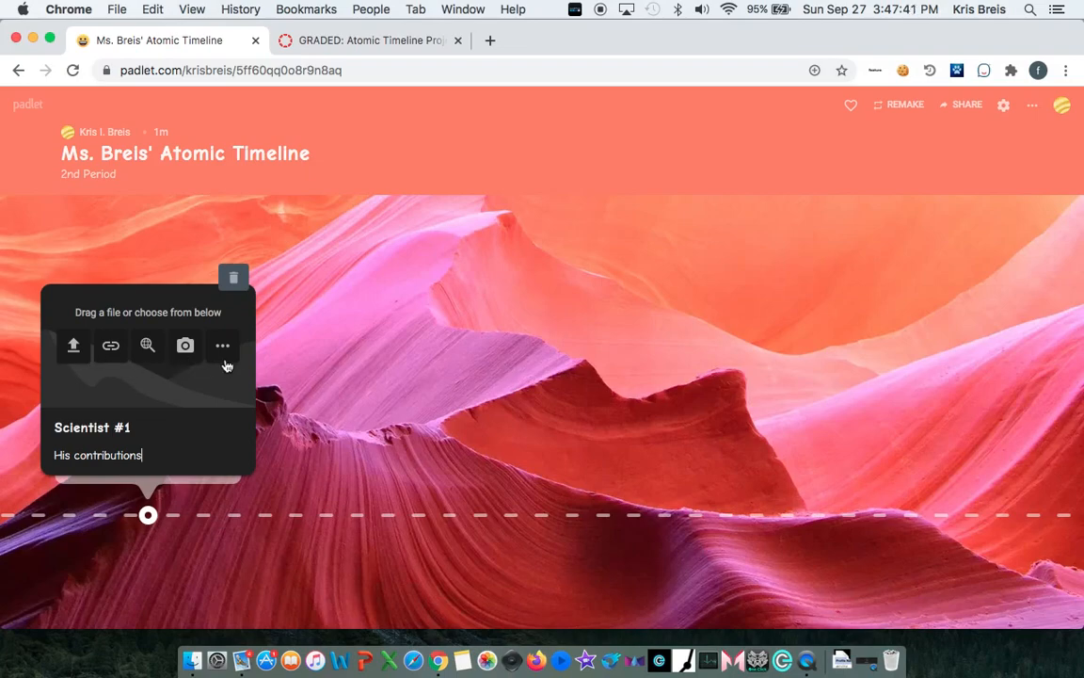
- Search the web for "Scientist" images to attach to the post
click(222, 346)
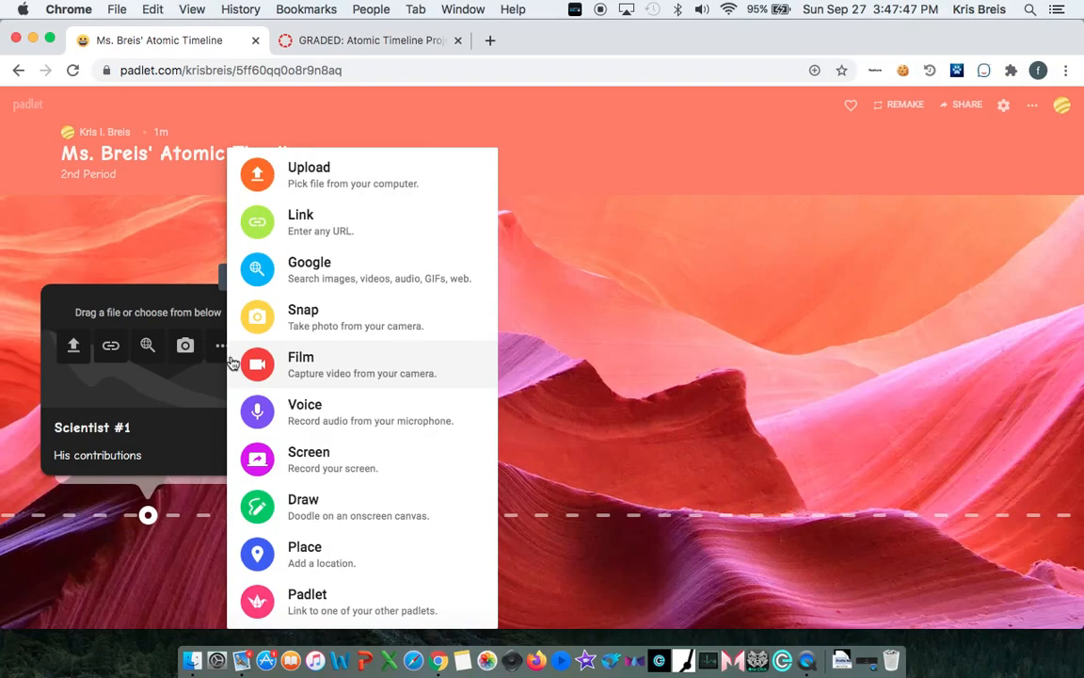
mouse_move(346, 250)
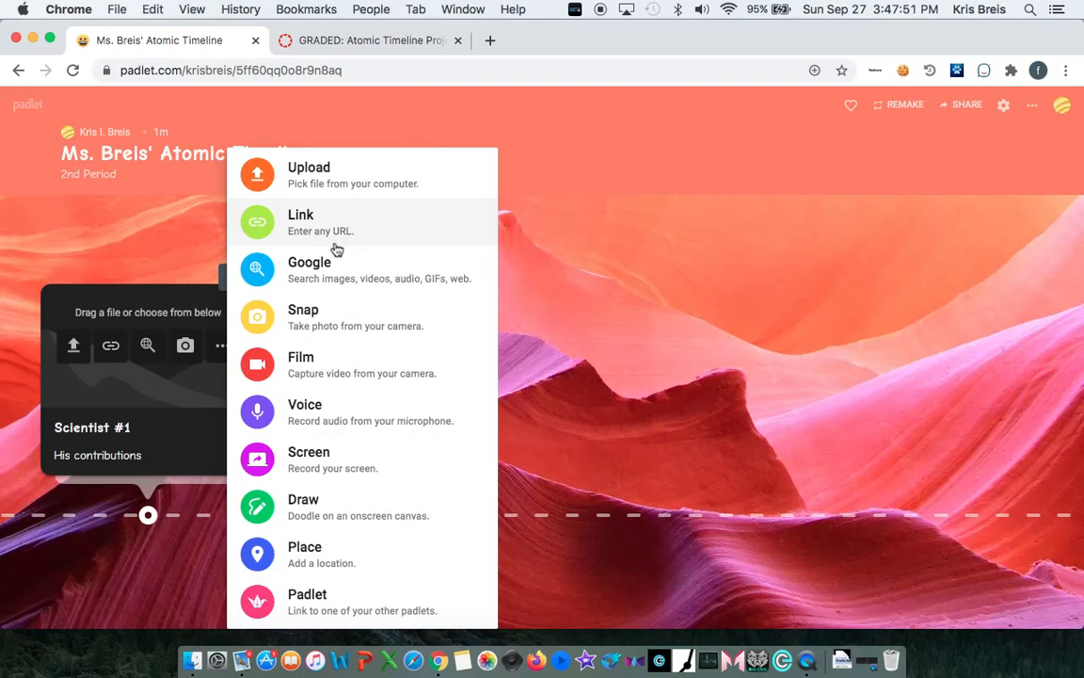
mouse_move(335, 271)
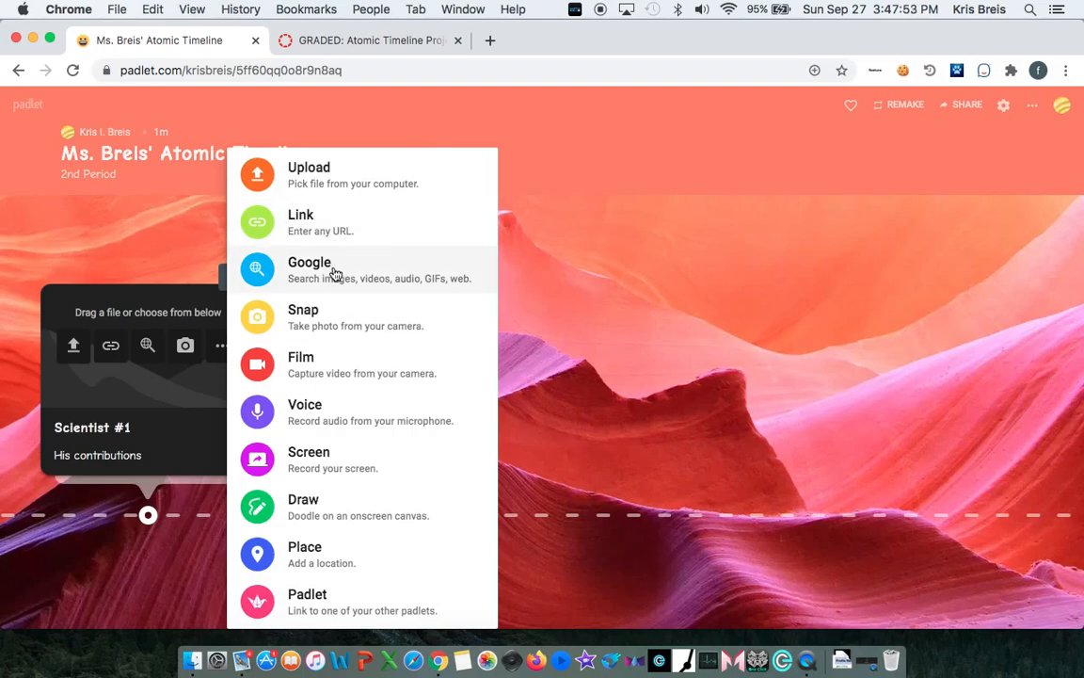
click(308, 269)
text(Scientist)
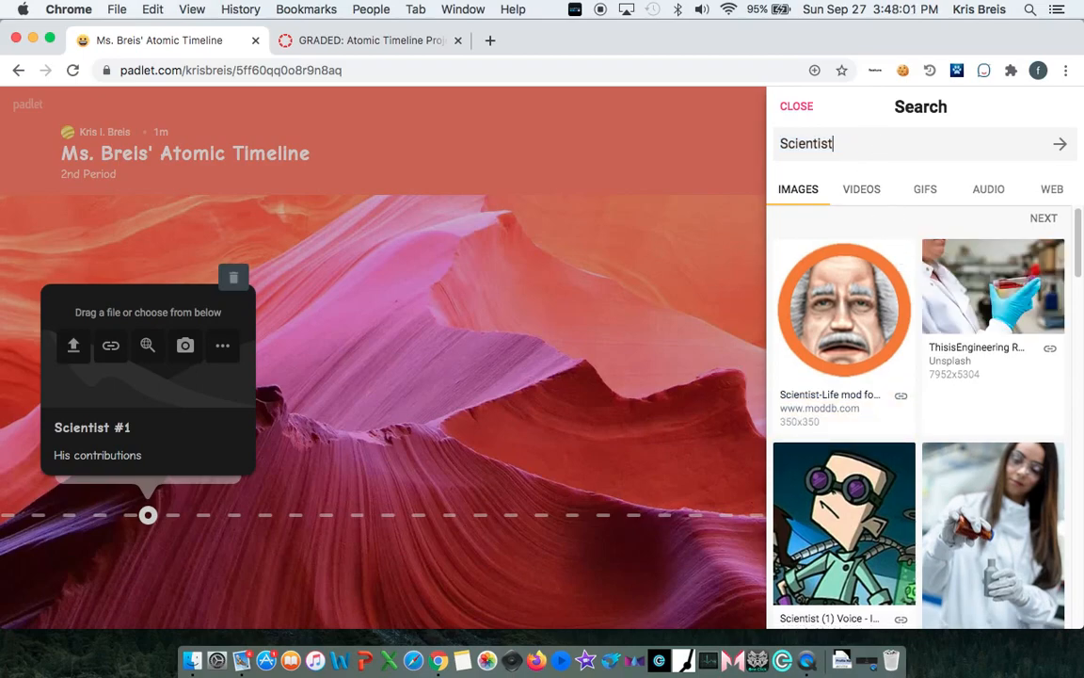
- Search GIFs for "Scientist #1" and attach the lab scientist GIF to the post
click(1060, 143)
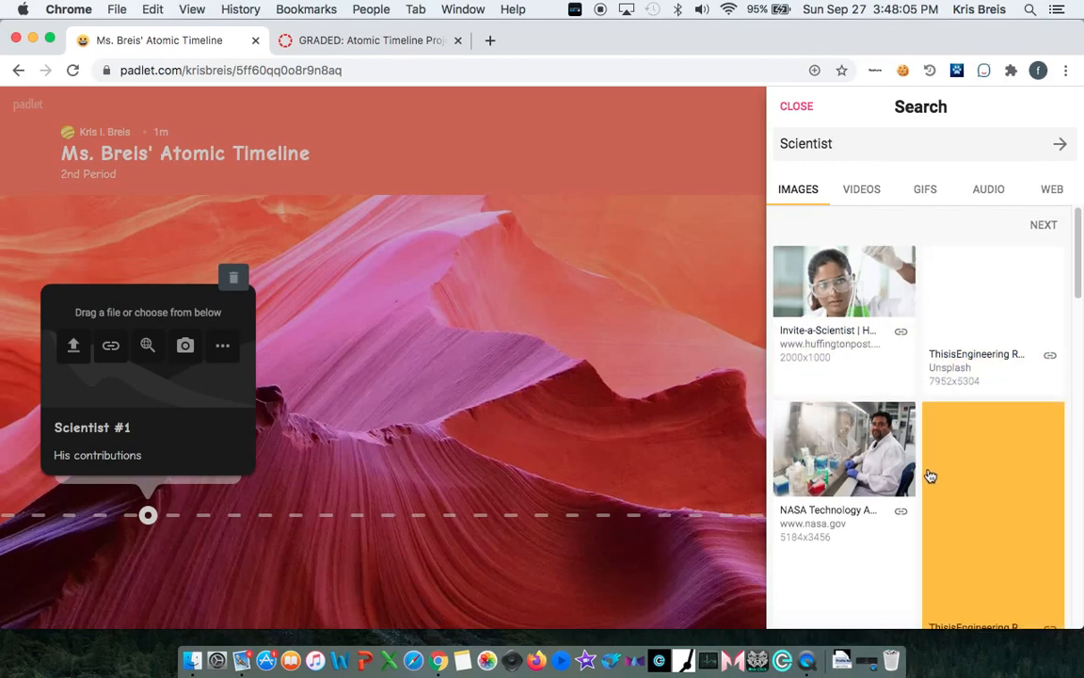
scroll(down, 3)
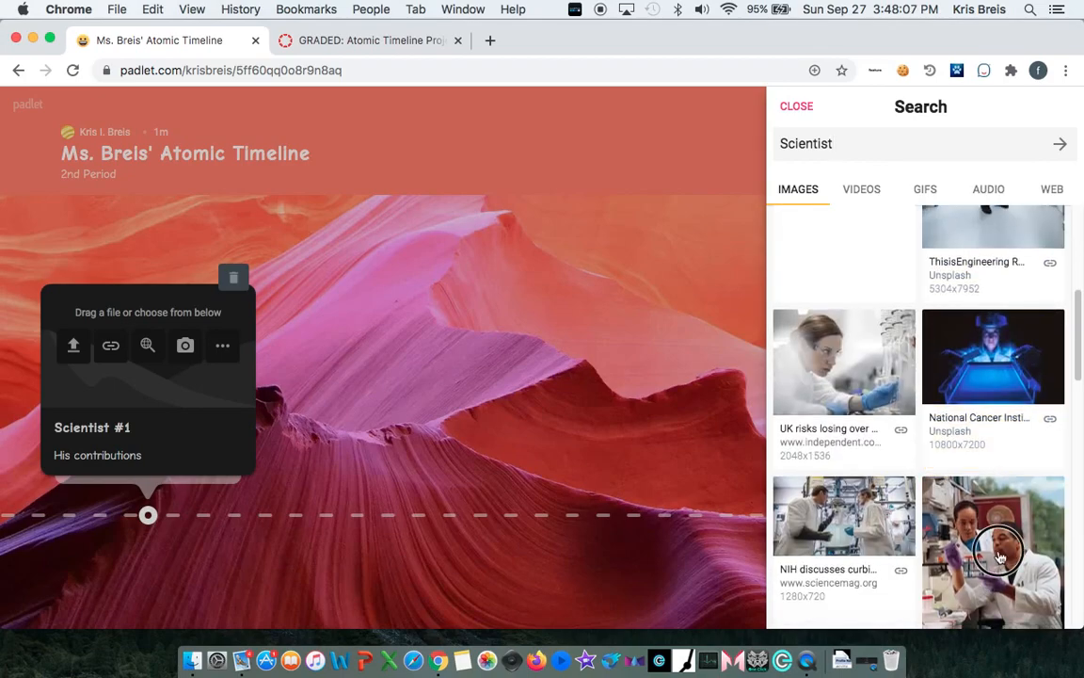
click(1001, 555)
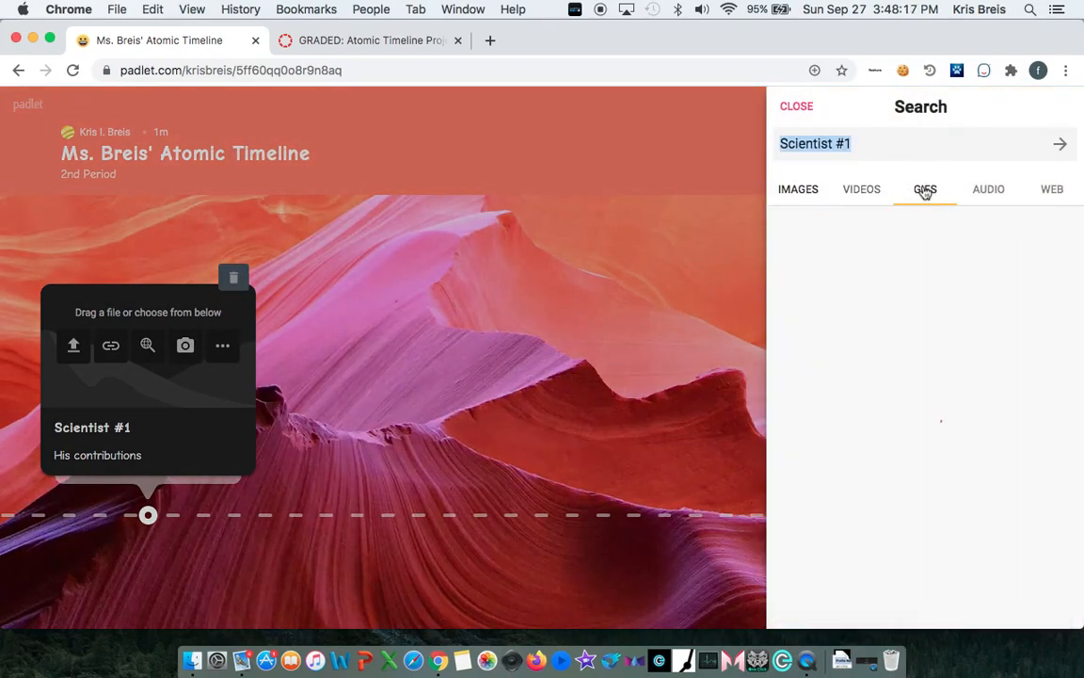
click(924, 188)
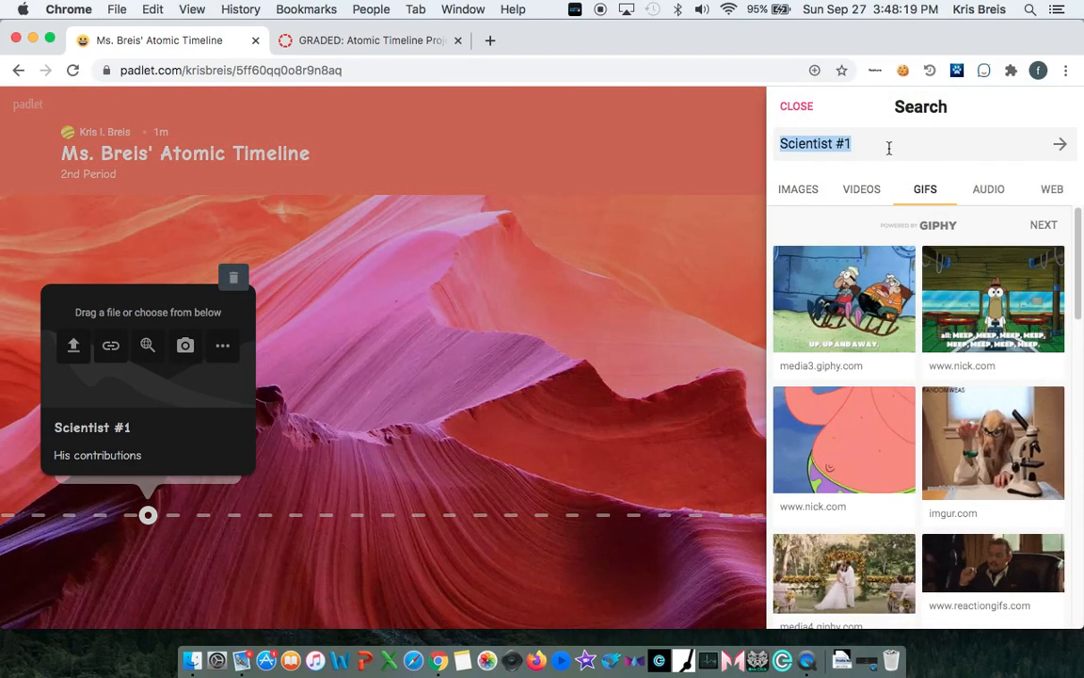
key(backspace)
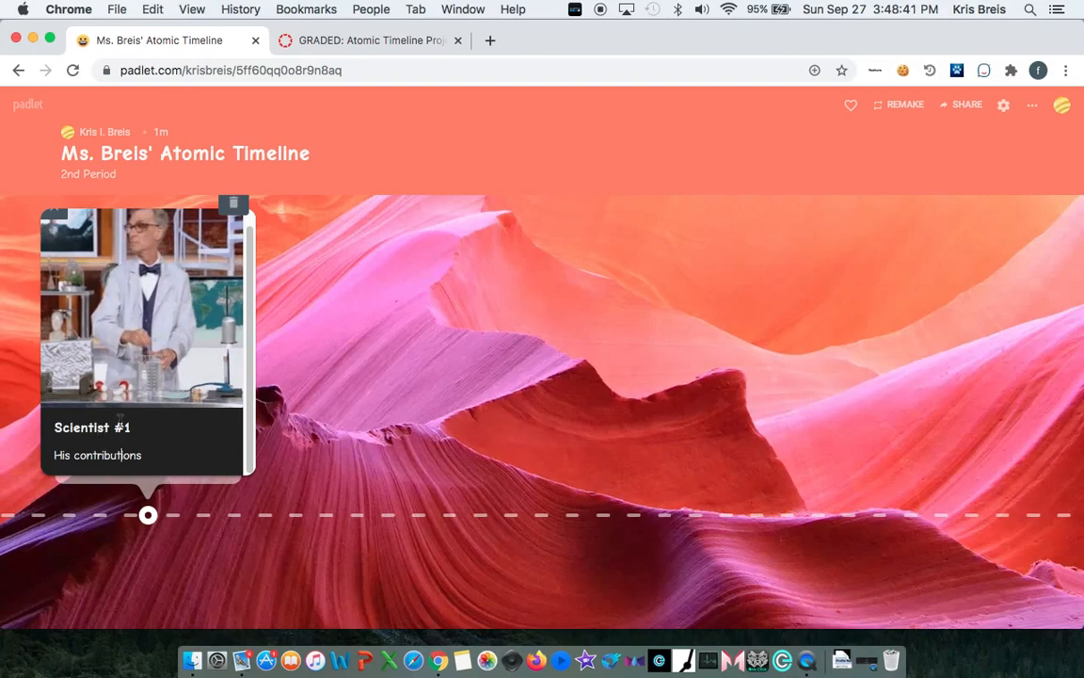
- Publish the Scientist #1 post with its GIF onto the timeline
click(141, 310)
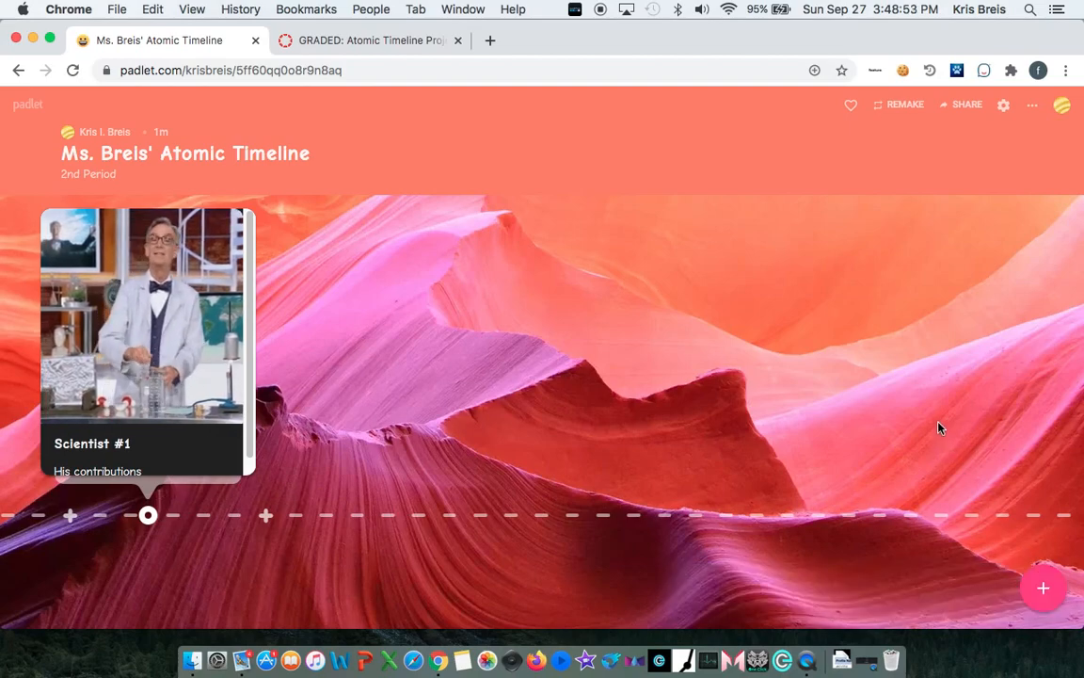
mouse_move(805, 324)
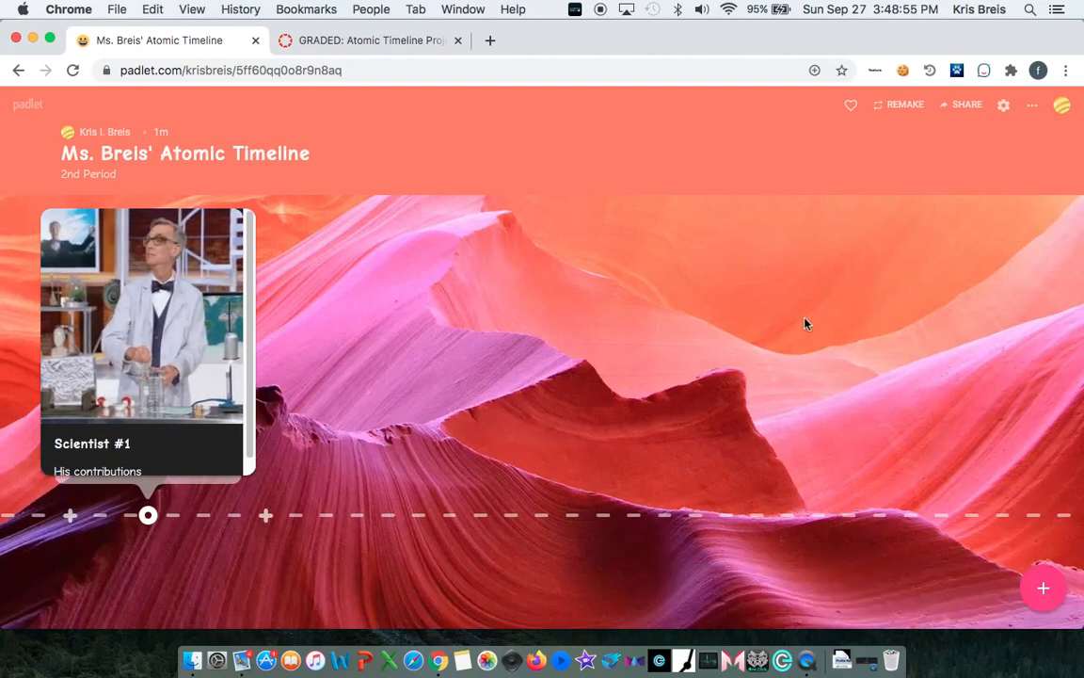
mouse_move(802, 346)
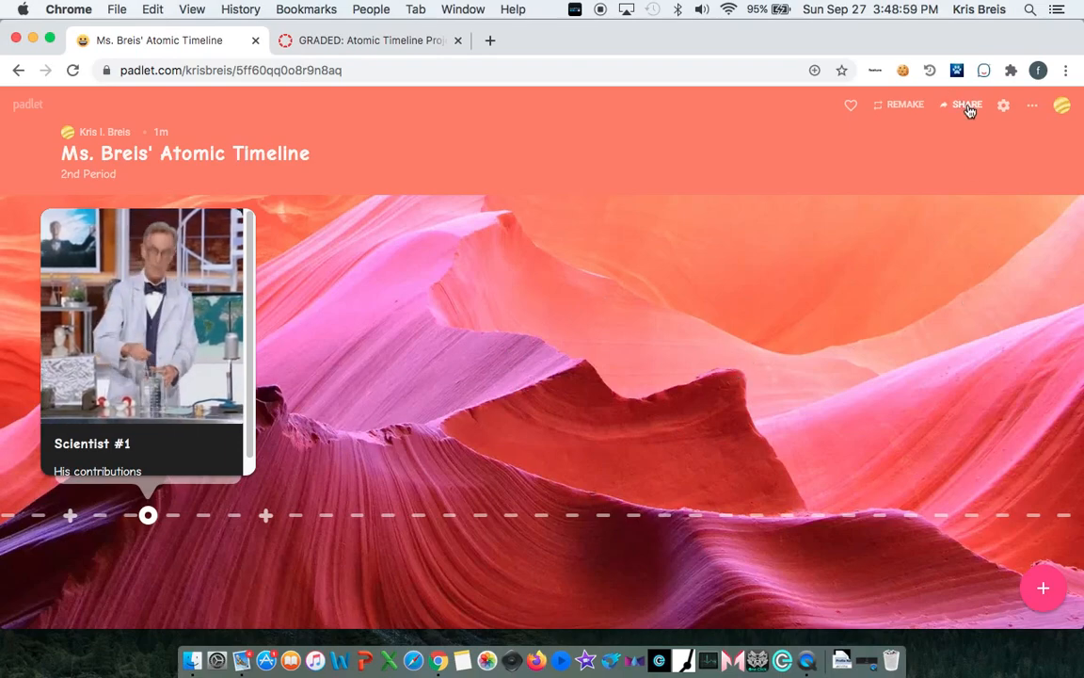
- Copy the timeline's embed code from Share and go to the Canvas assignment page
click(968, 105)
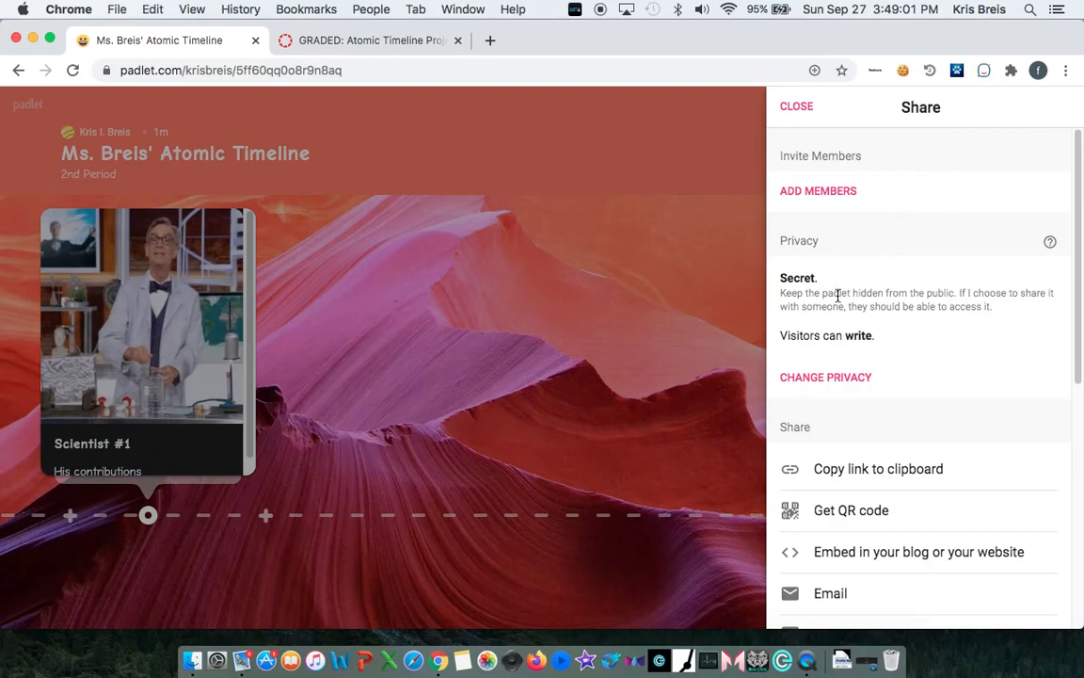
mouse_move(896, 377)
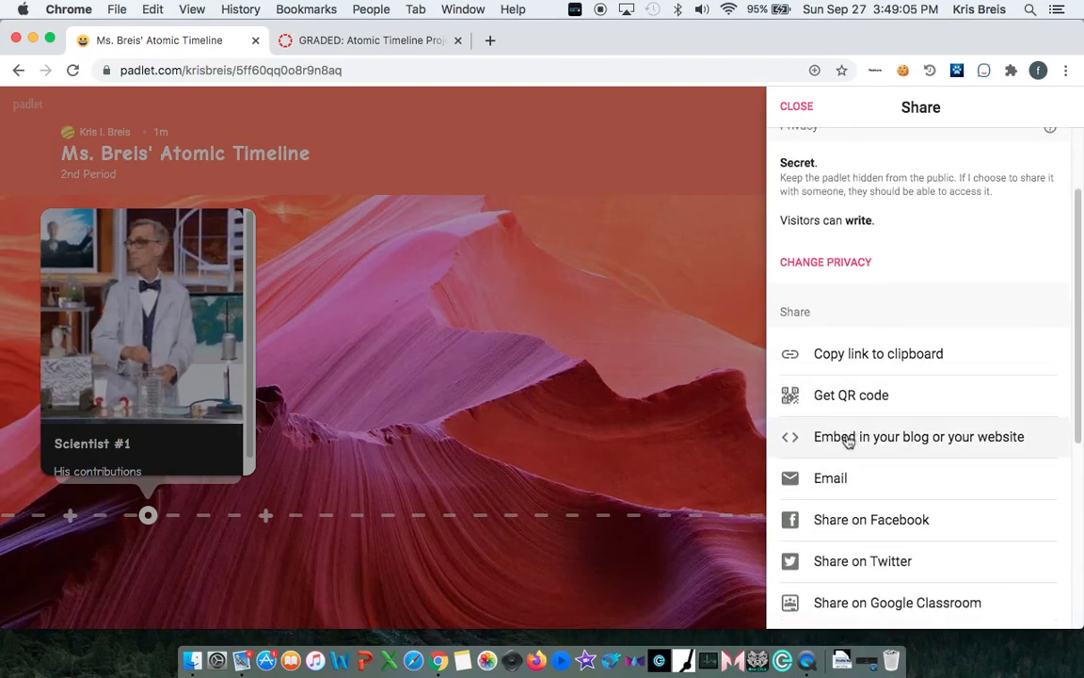
mouse_move(875, 444)
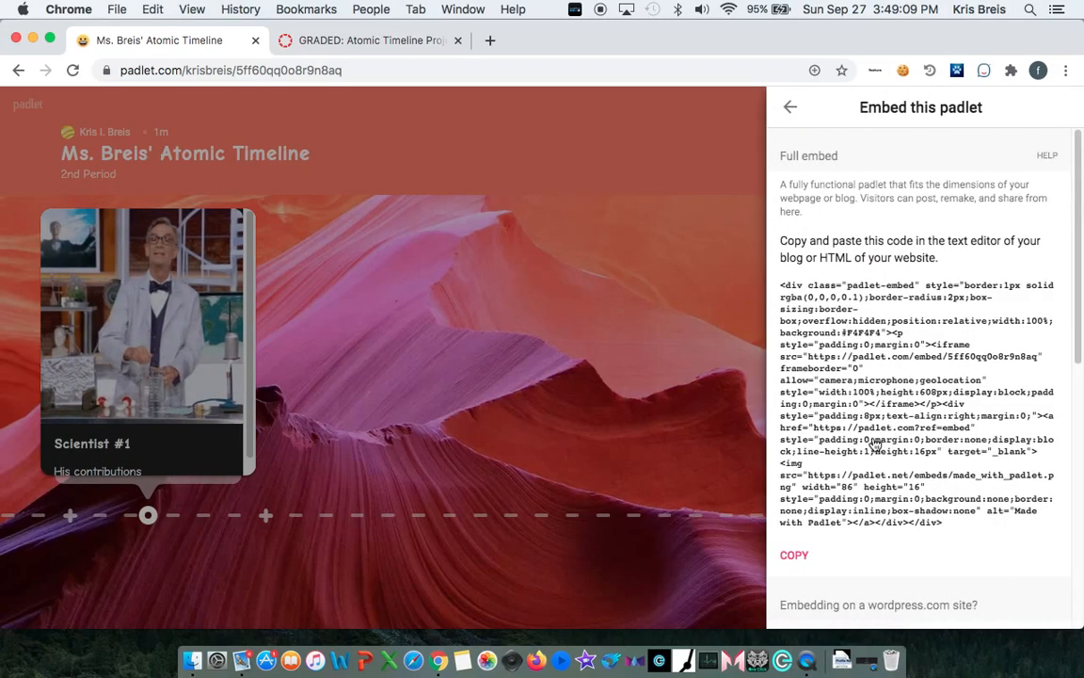
scroll(down, 3)
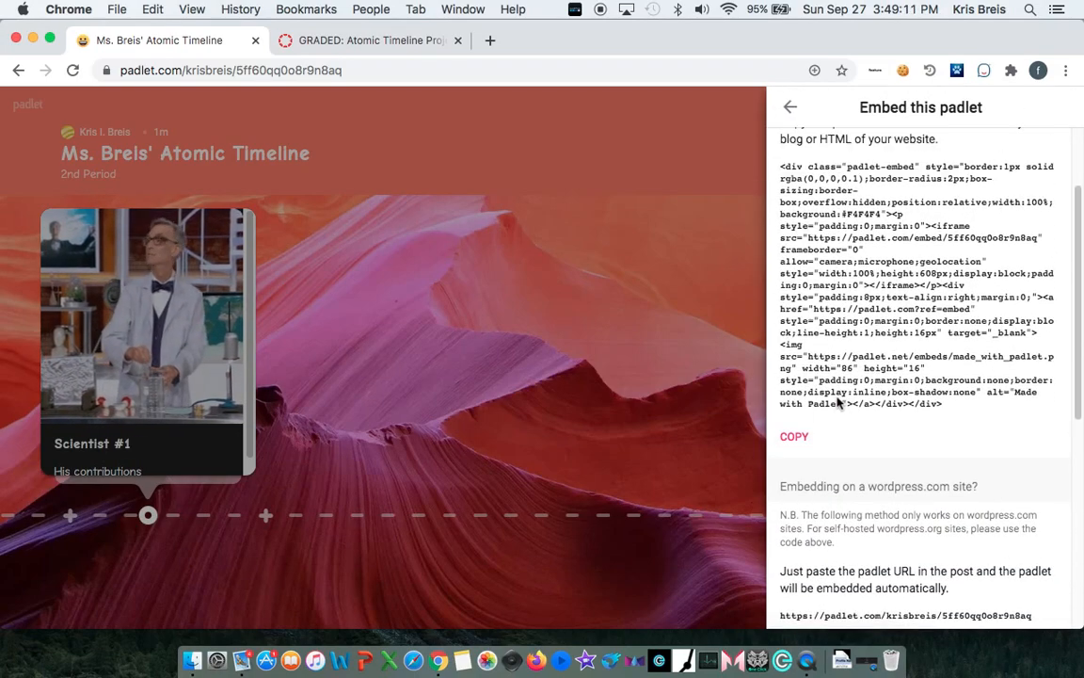
click(794, 463)
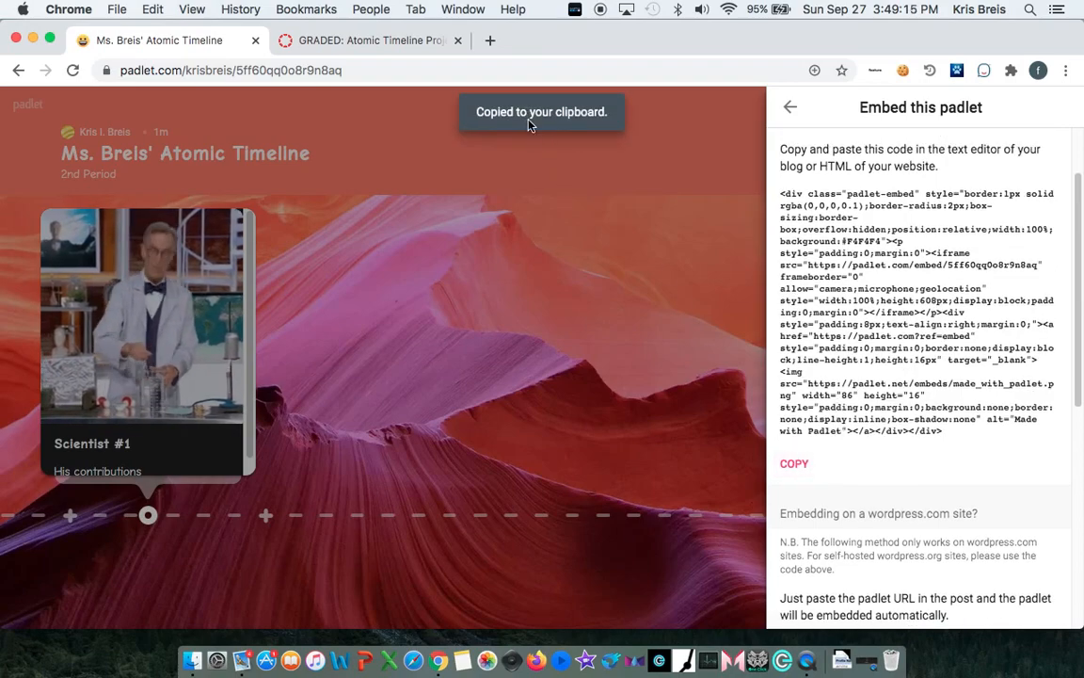
click(367, 42)
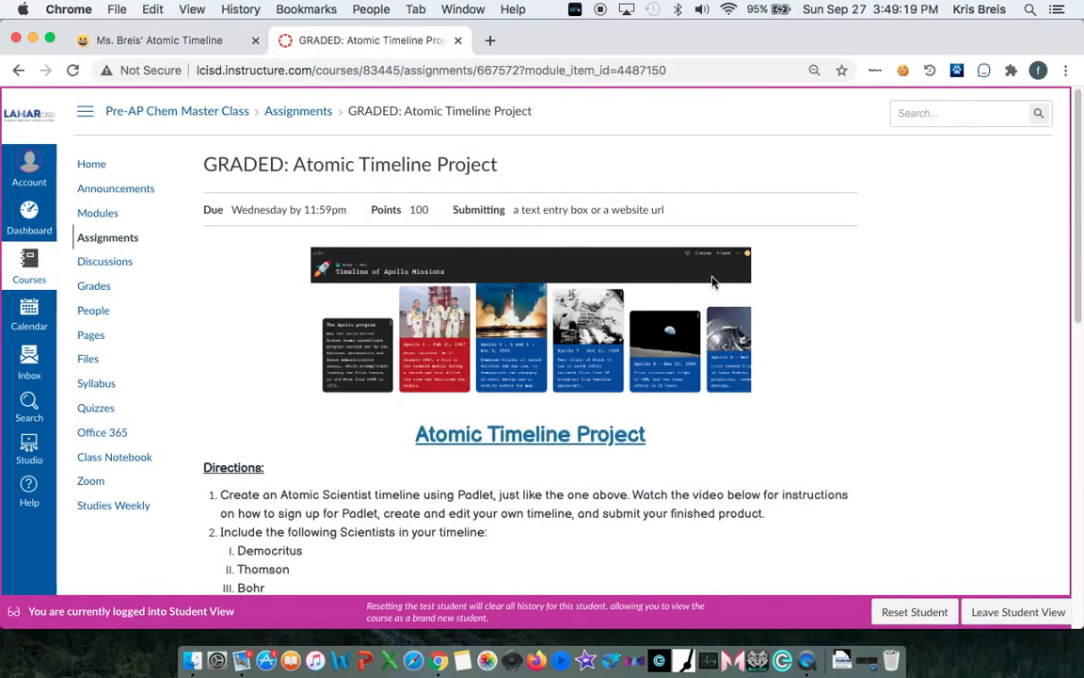
- Scroll the assignment page down to the empty Text Entry submission editor
scroll(down, 3)
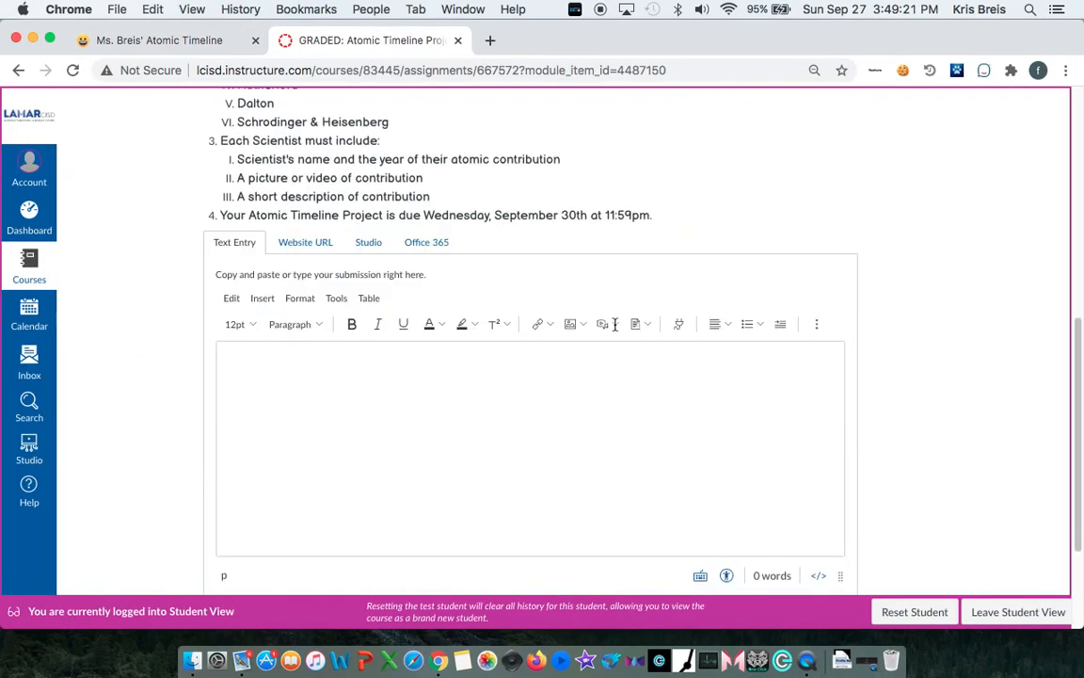
scroll(down, 3)
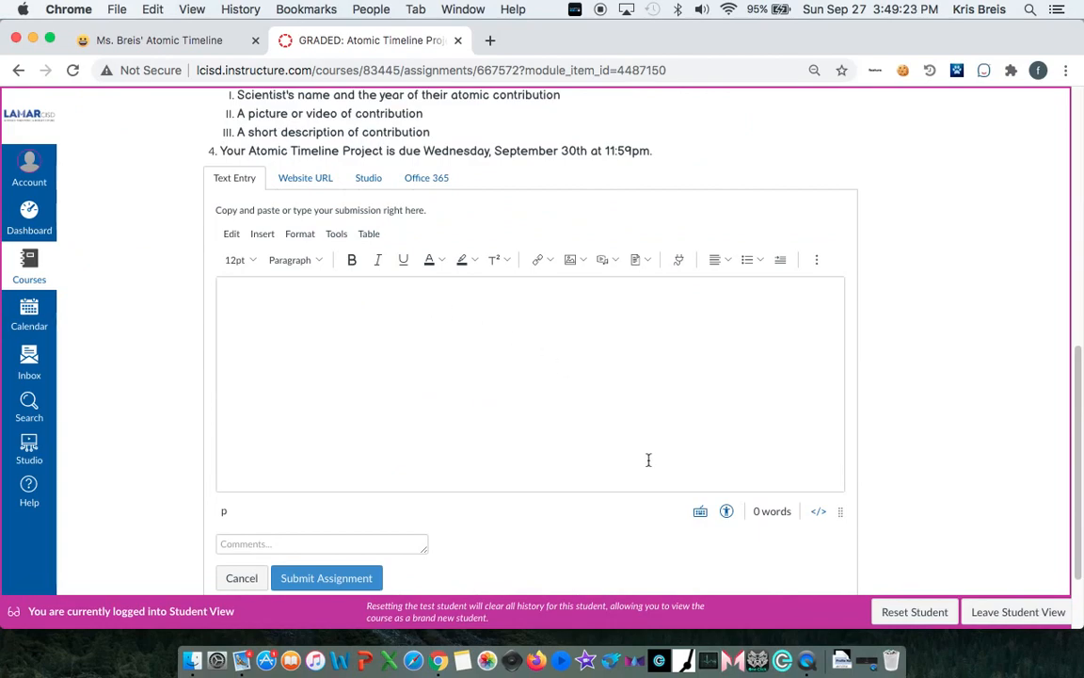
mouse_move(810, 512)
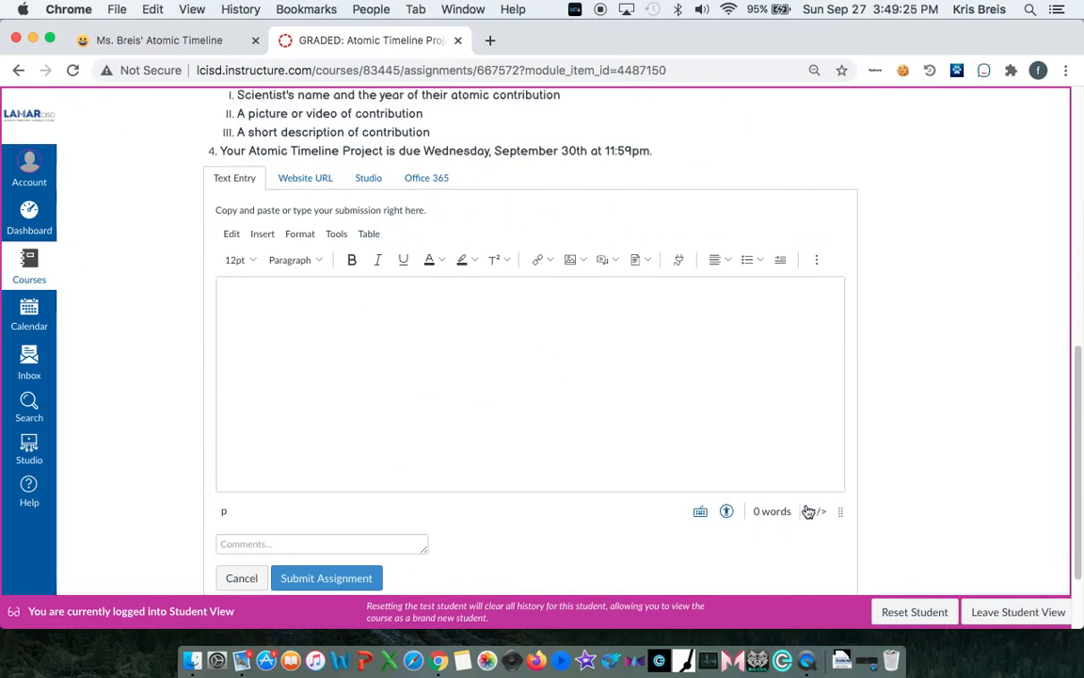
mouse_move(817, 512)
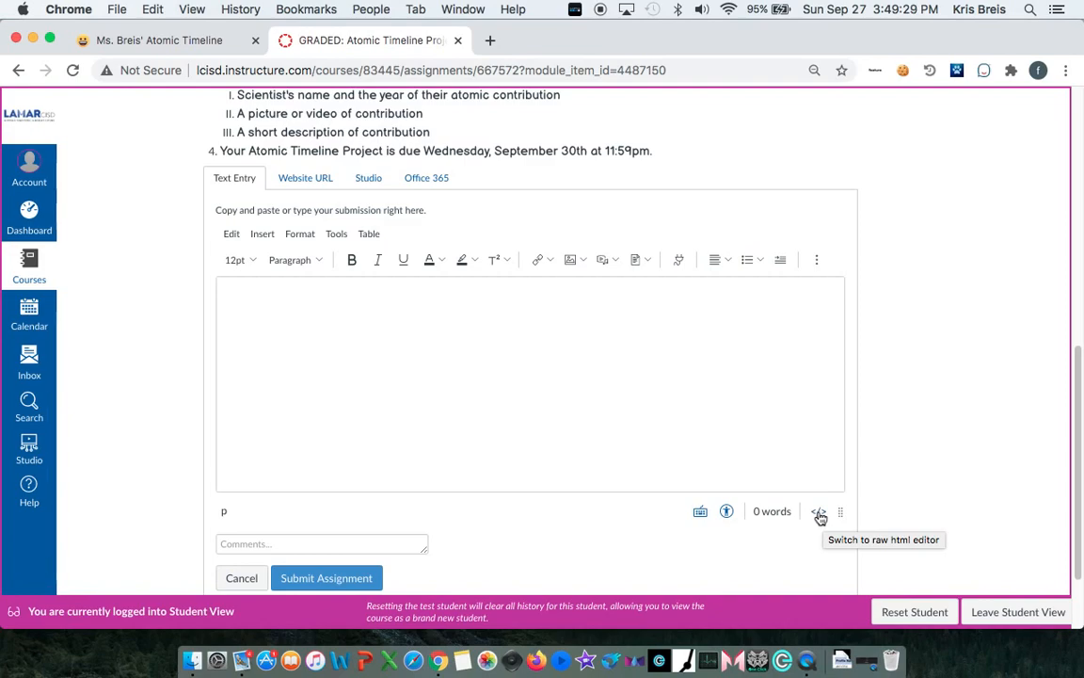
- Switch the submission editor to raw HTML mode for pasting the Padlet embed code
click(816, 512)
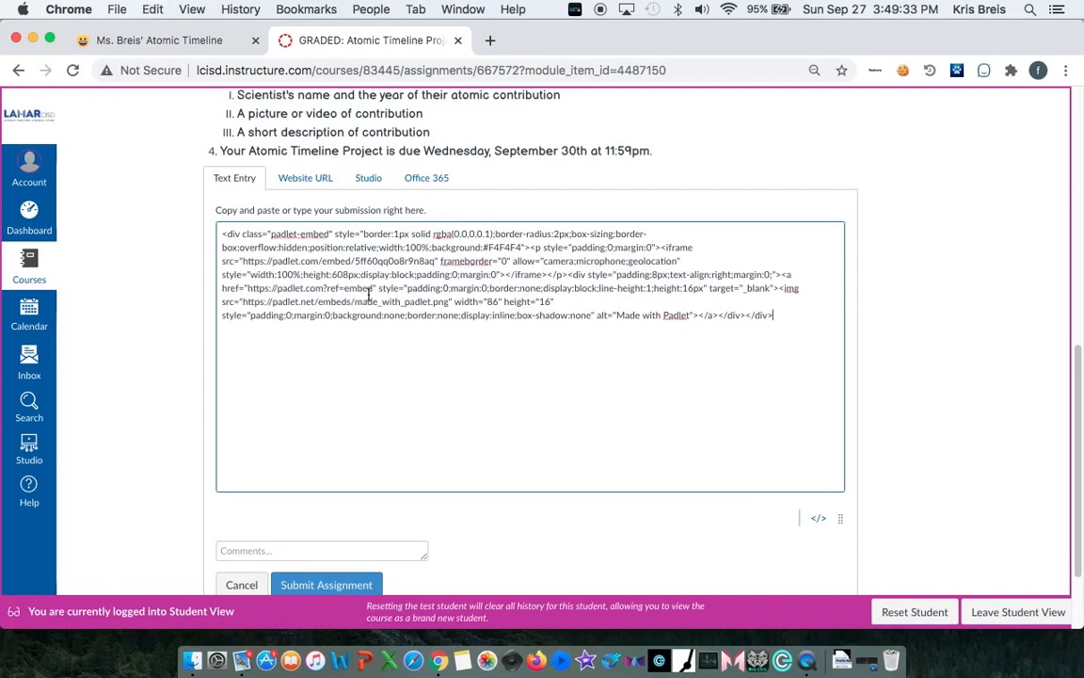
mouse_move(595, 395)
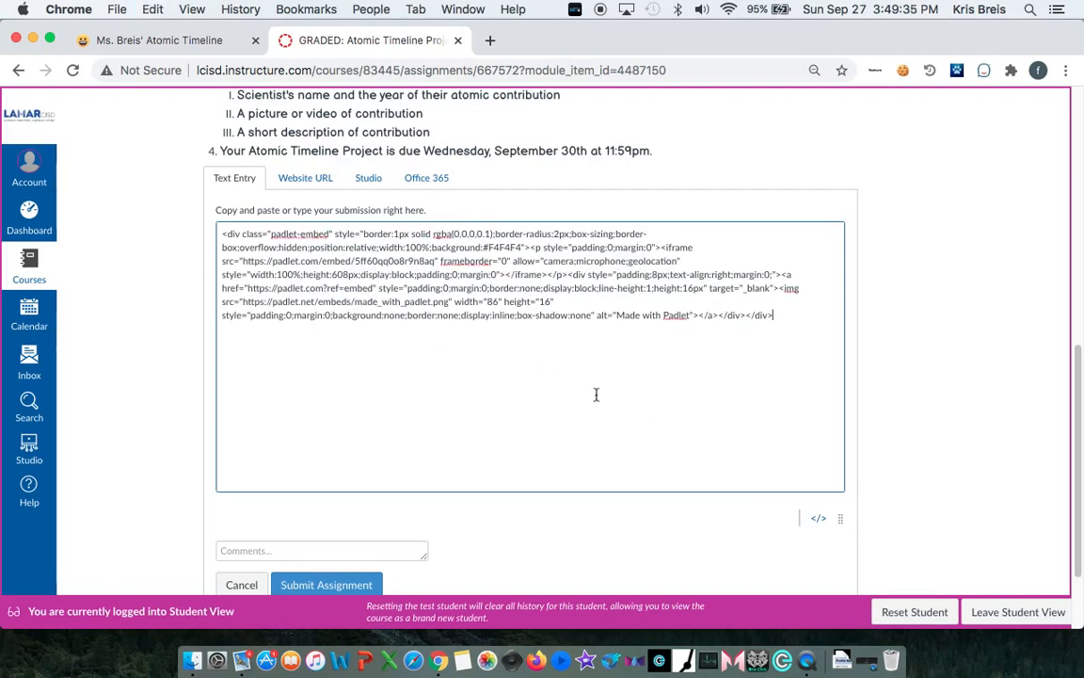
mouse_move(819, 519)
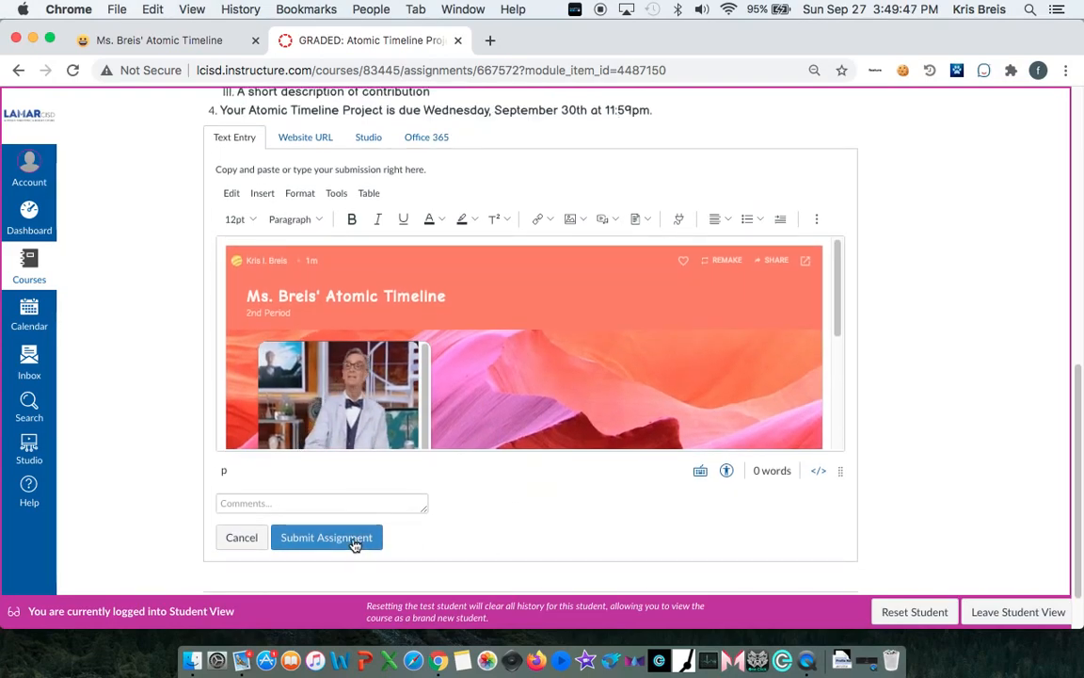
- Submit the Atomic Timeline Project with the embedded padlet as the entry
click(328, 536)
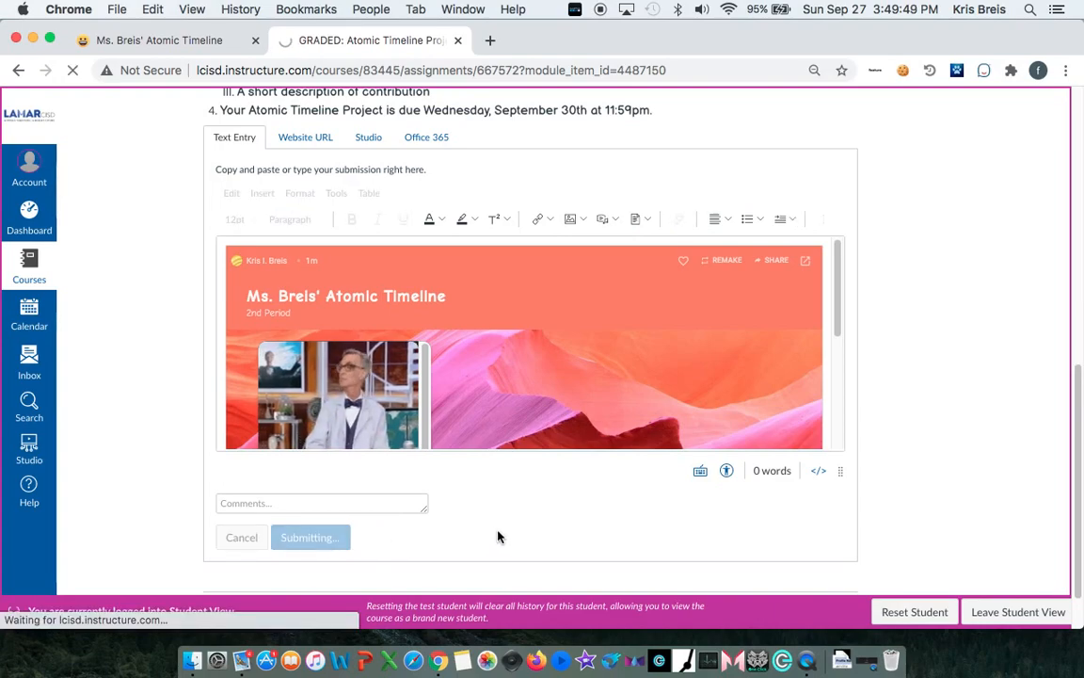
click(310, 536)
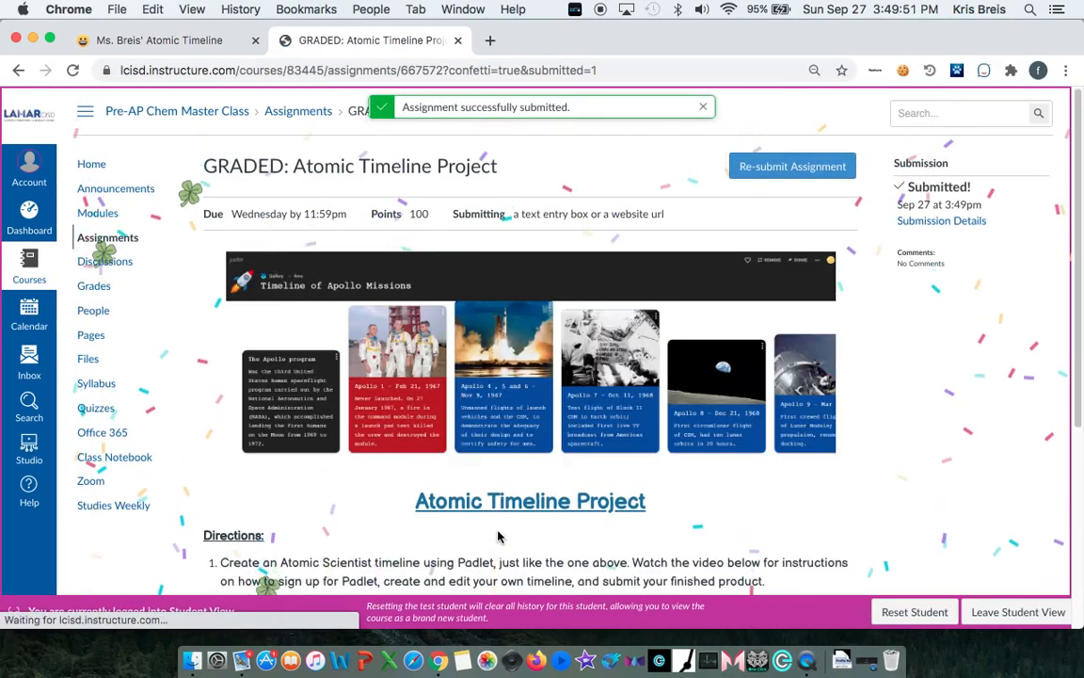